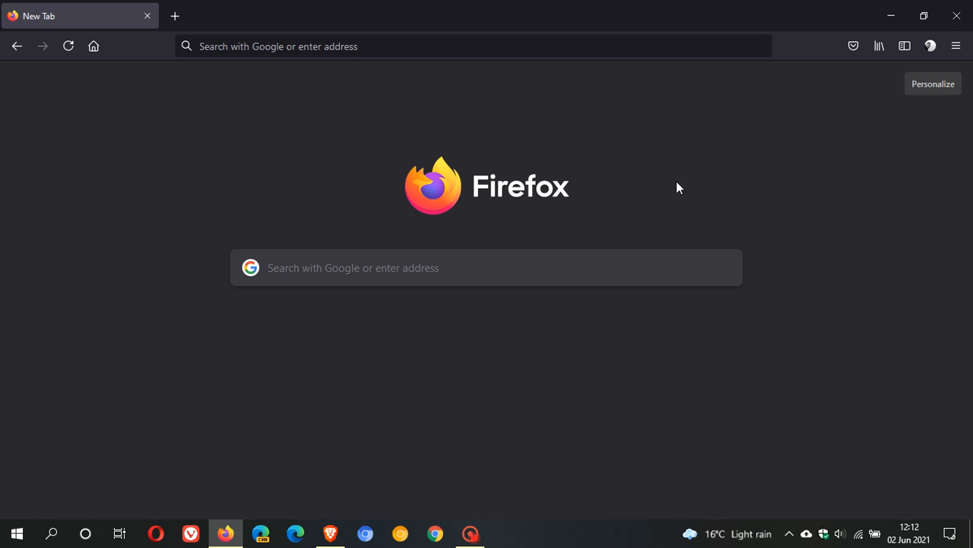
mouse_move(465, 210)
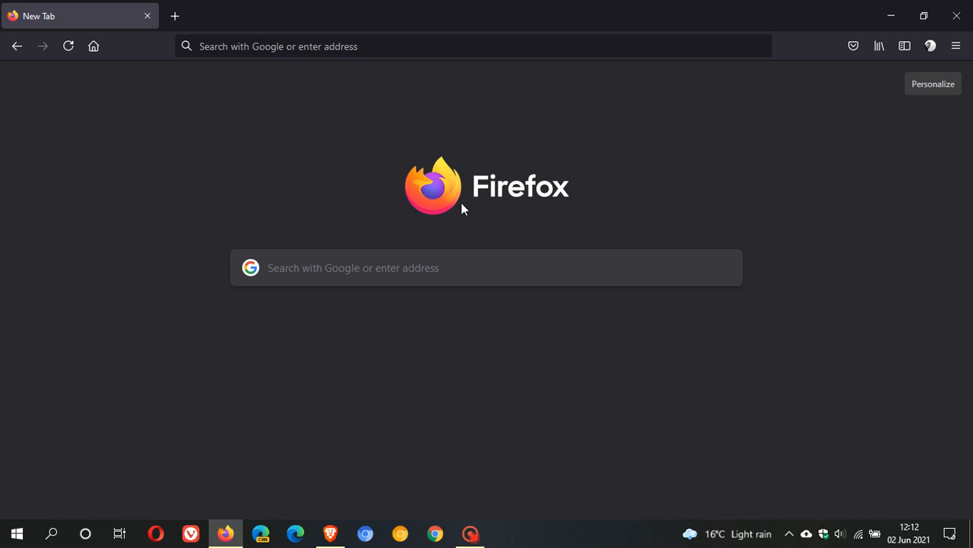
mouse_move(561, 219)
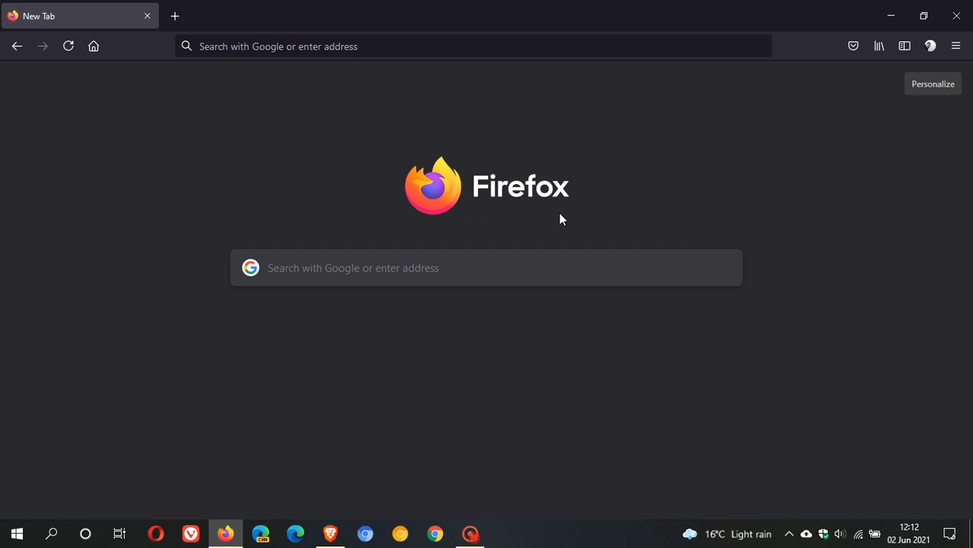
mouse_move(450, 236)
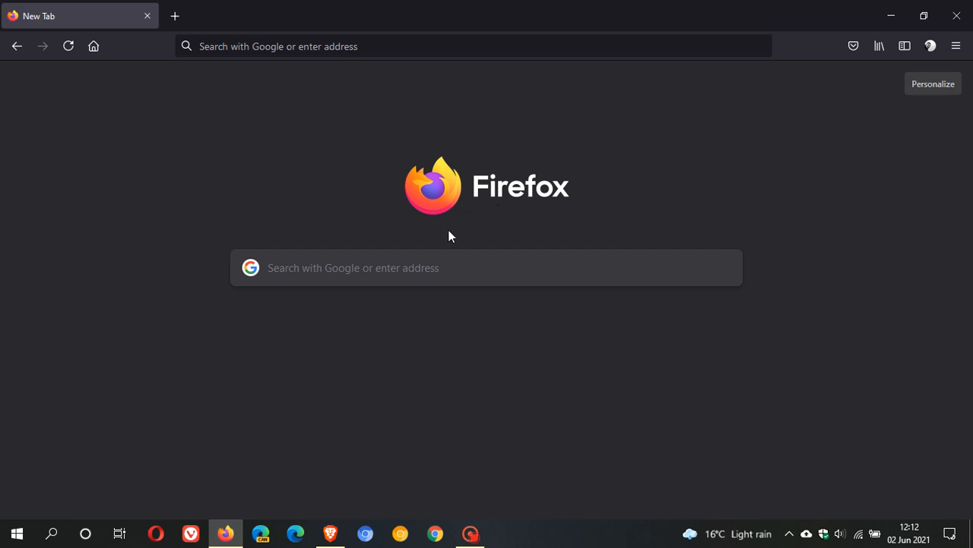
mouse_move(507, 226)
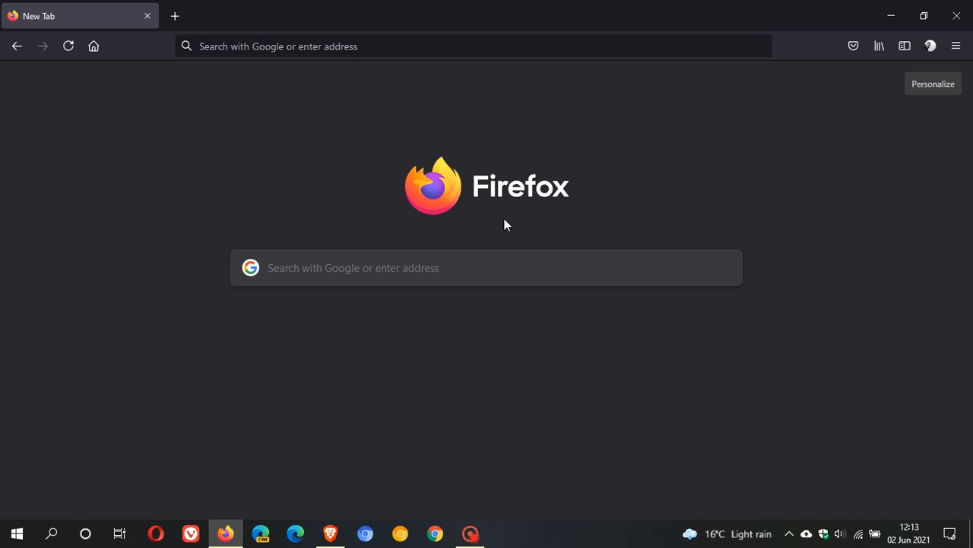
mouse_move(514, 227)
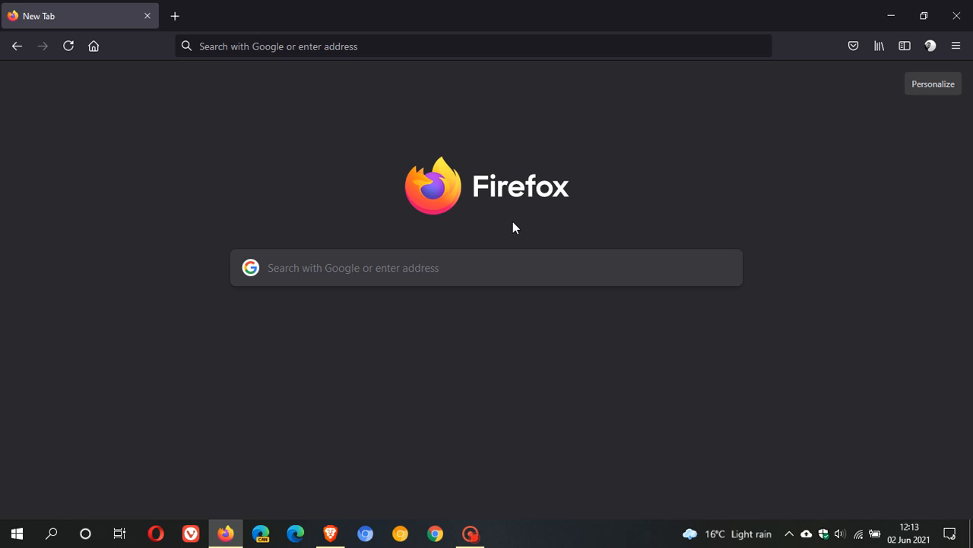
mouse_move(517, 229)
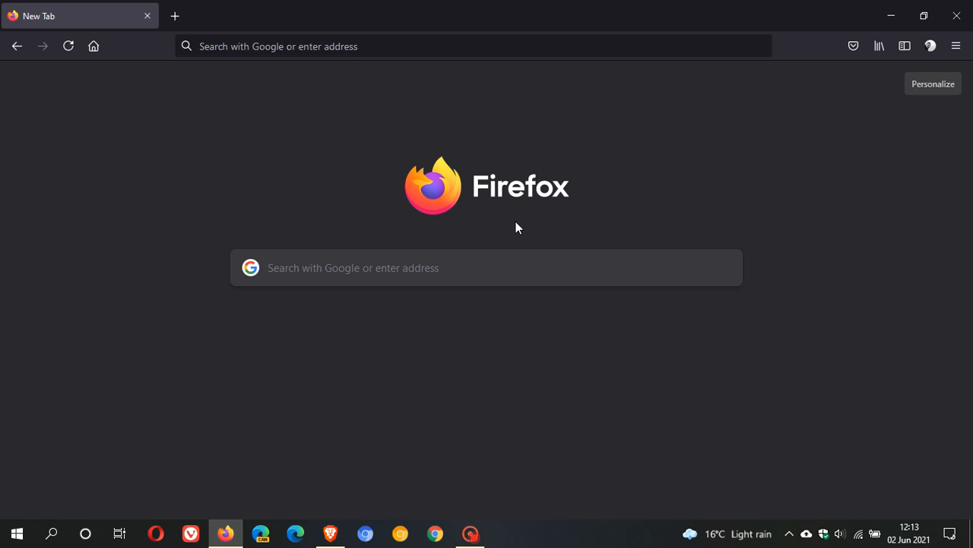
mouse_move(396, 121)
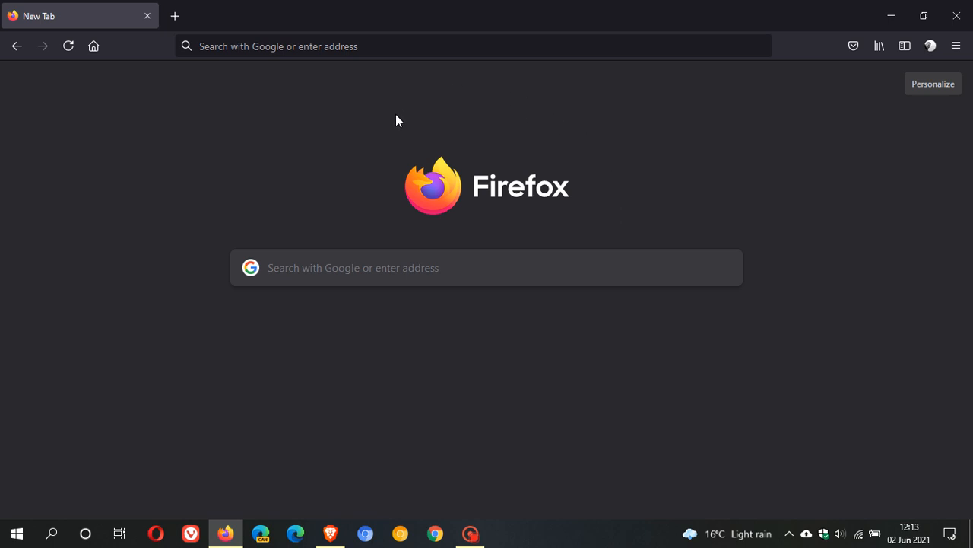
mouse_move(473, 148)
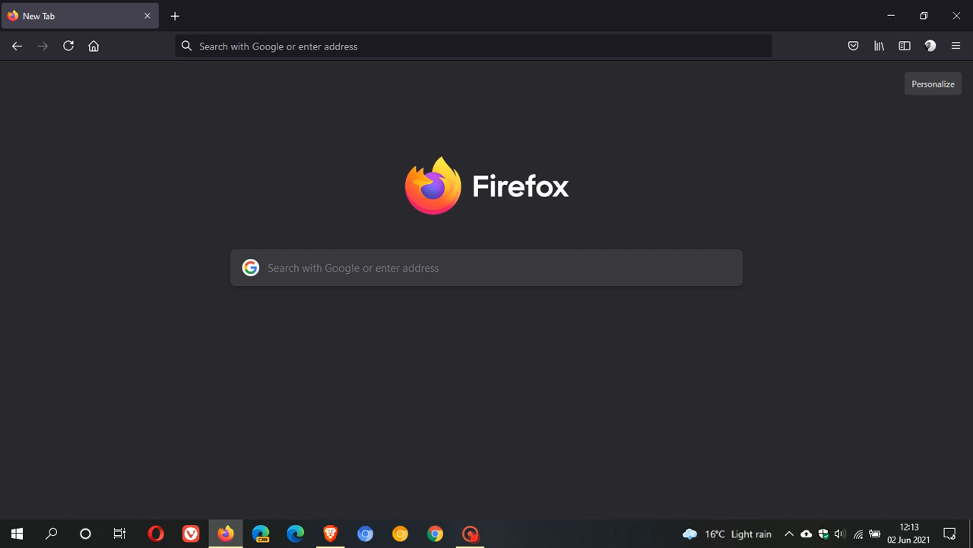
mouse_move(883, 281)
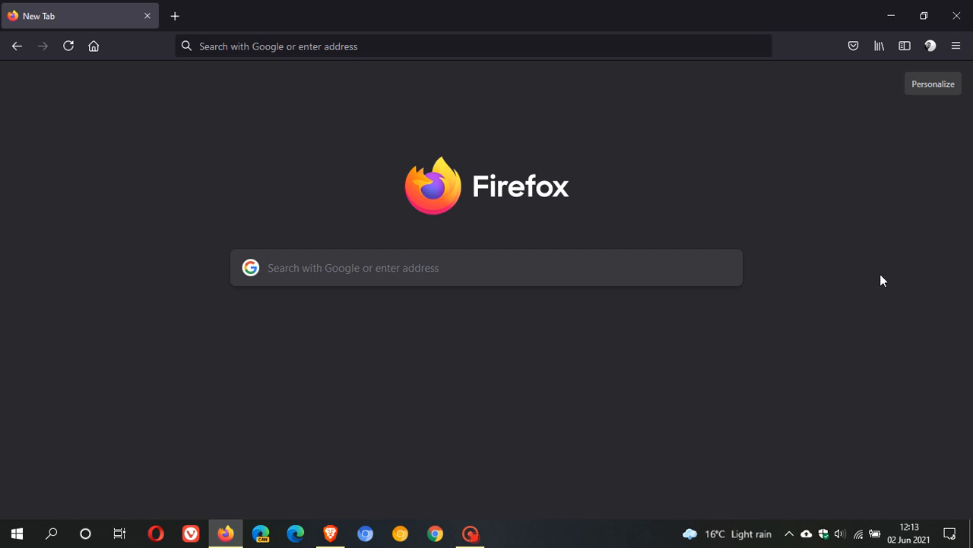
mouse_move(469, 230)
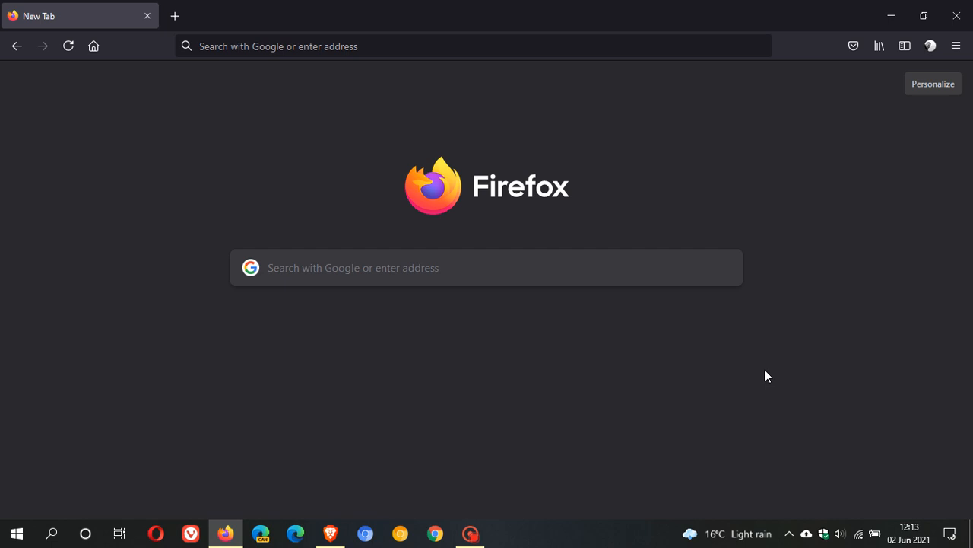
mouse_move(764, 376)
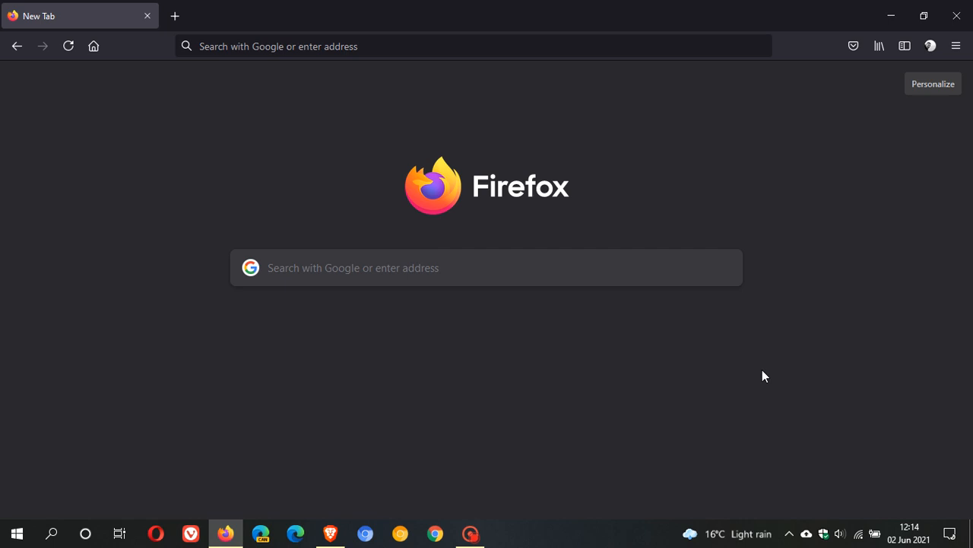
mouse_move(768, 372)
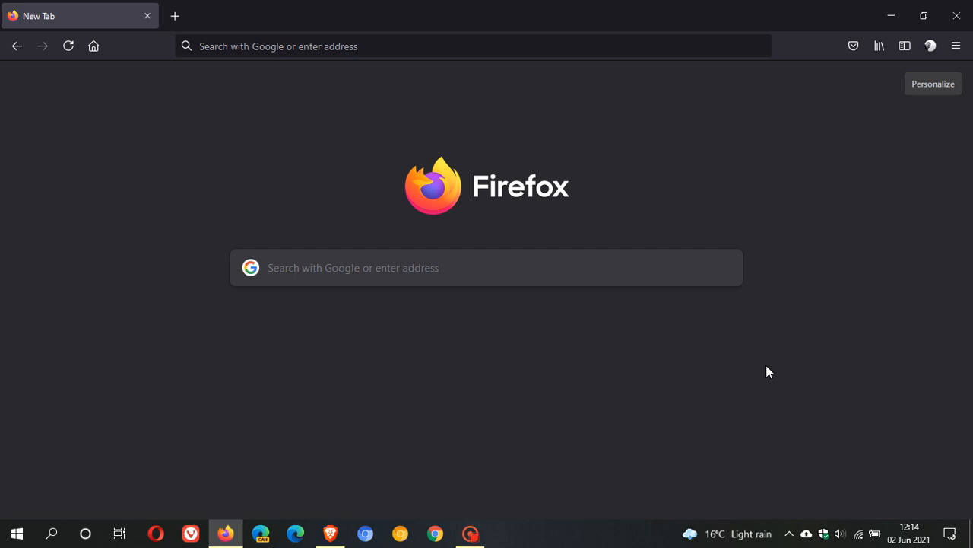
mouse_move(569, 376)
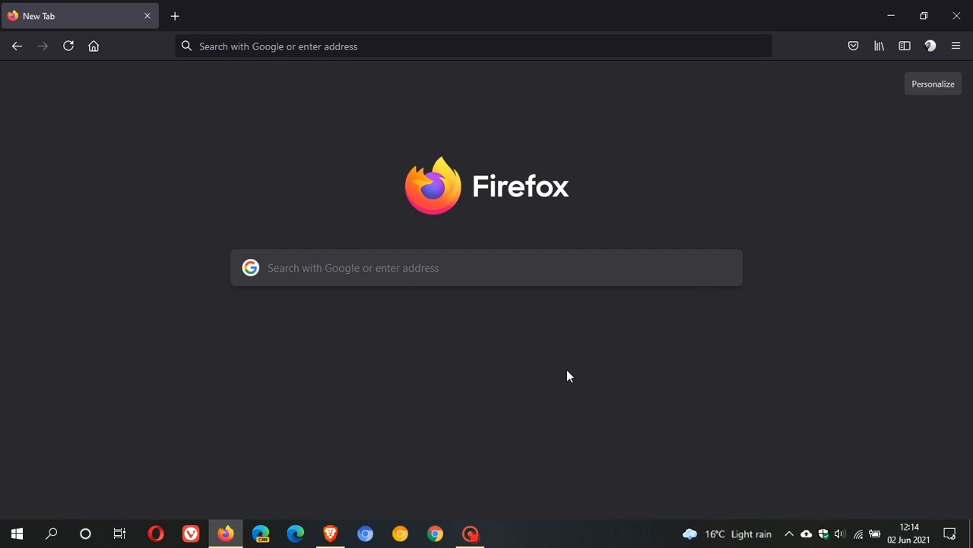
mouse_move(562, 390)
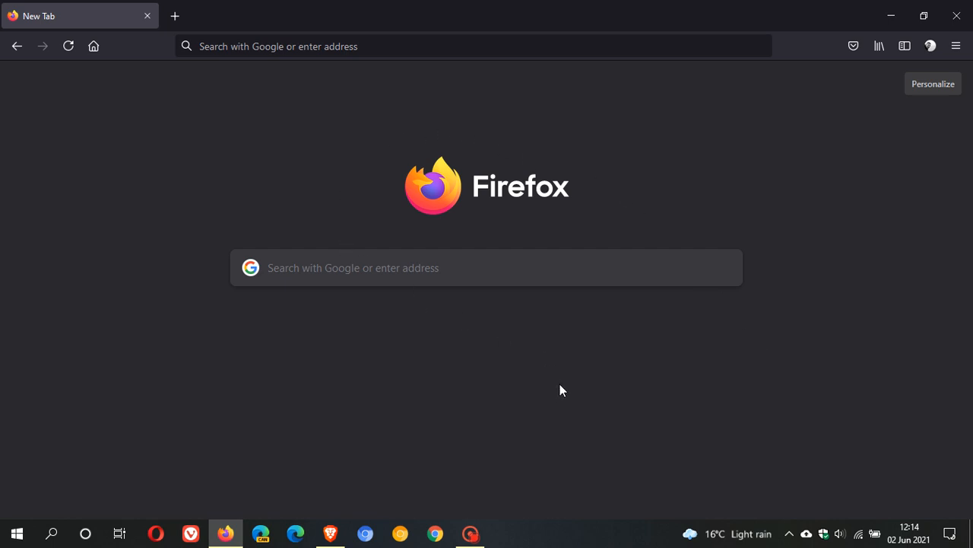
mouse_move(664, 389)
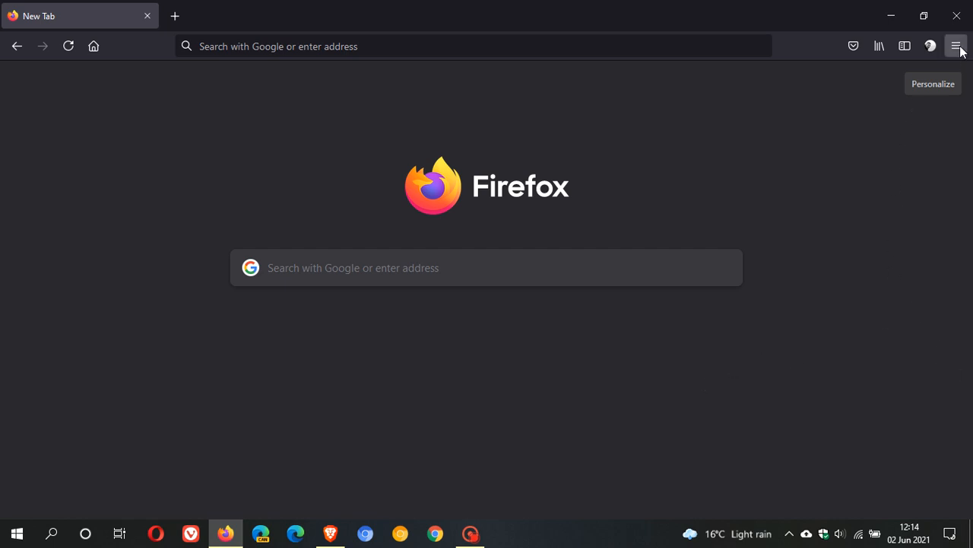
View and dismiss the Firefox version info, then open a second tab and show its tab actions.
left_click(956, 46)
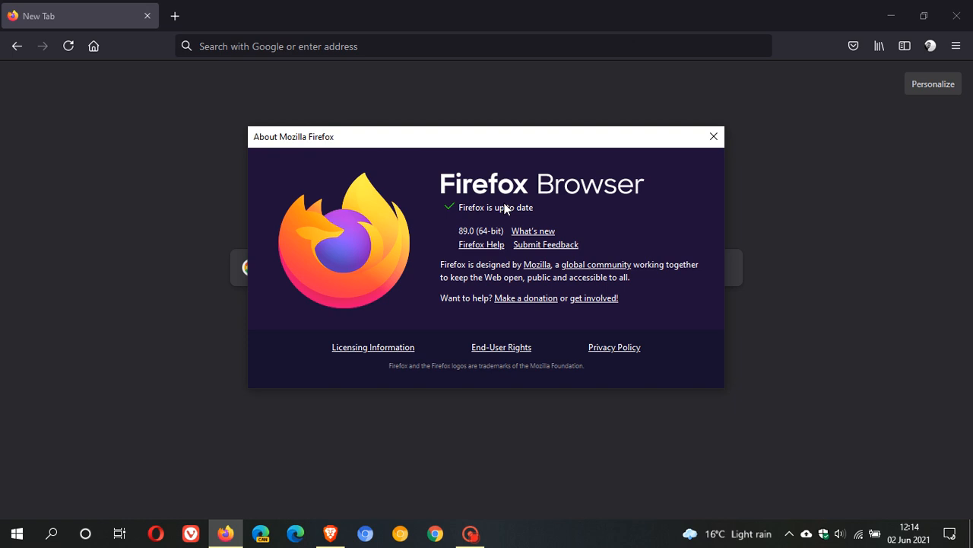
mouse_move(704, 189)
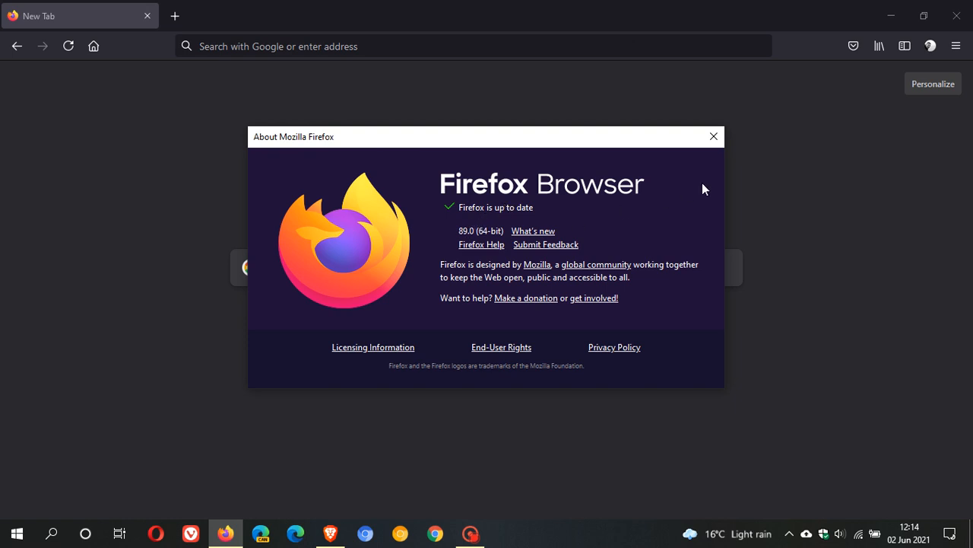
left_click(712, 136)
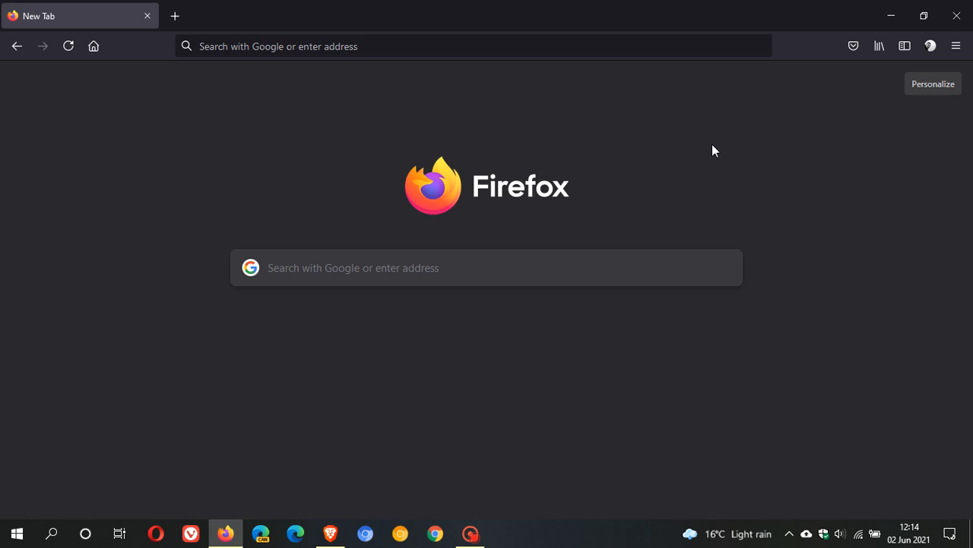
mouse_move(604, 203)
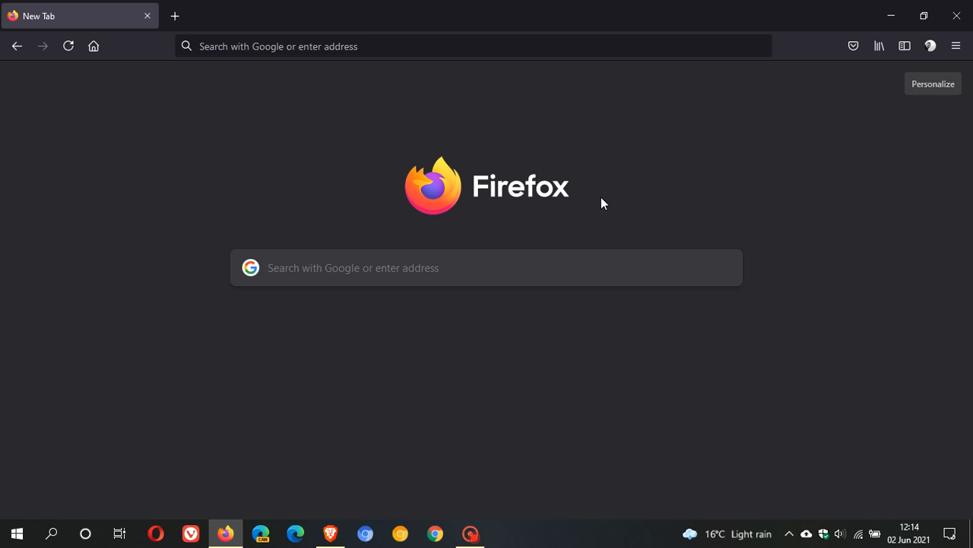
mouse_move(395, 359)
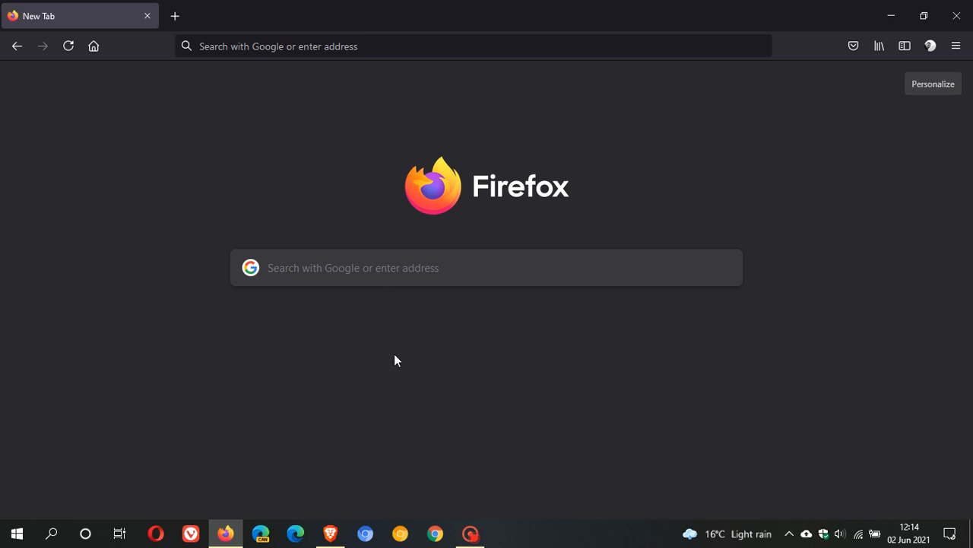
mouse_move(613, 418)
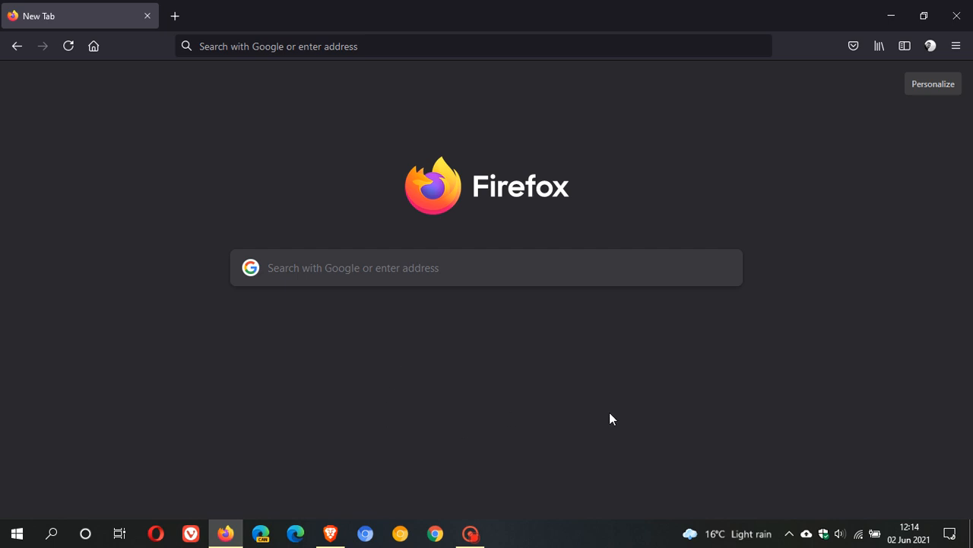
mouse_move(494, 360)
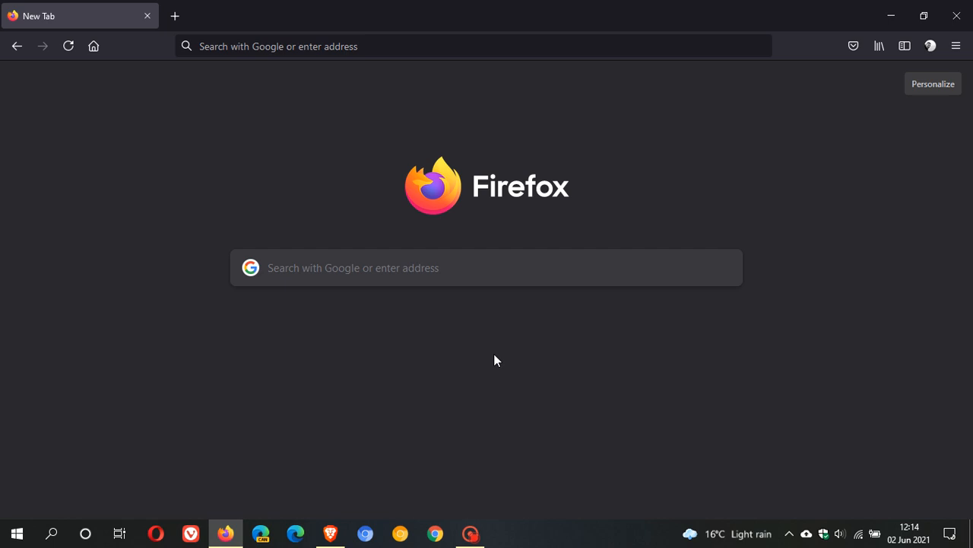
mouse_move(435, 381)
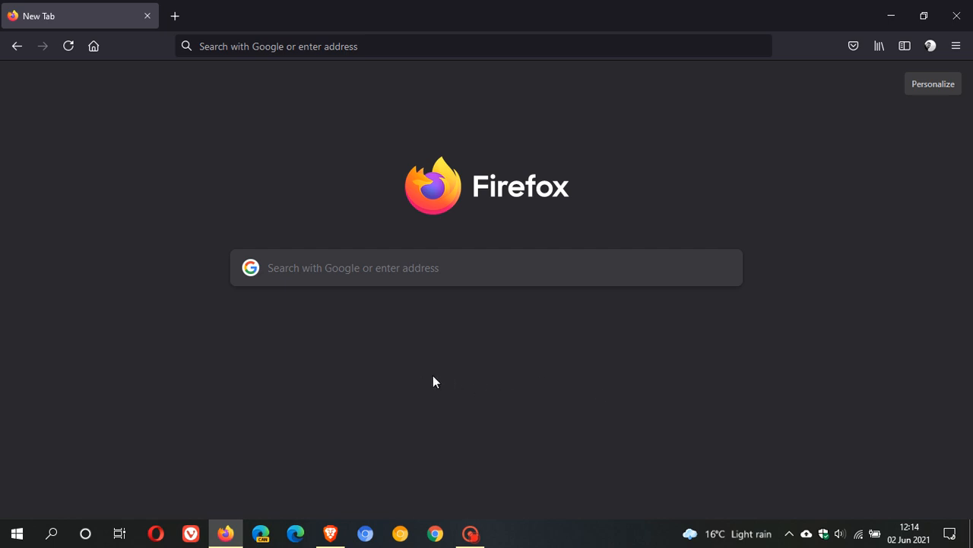
mouse_move(534, 394)
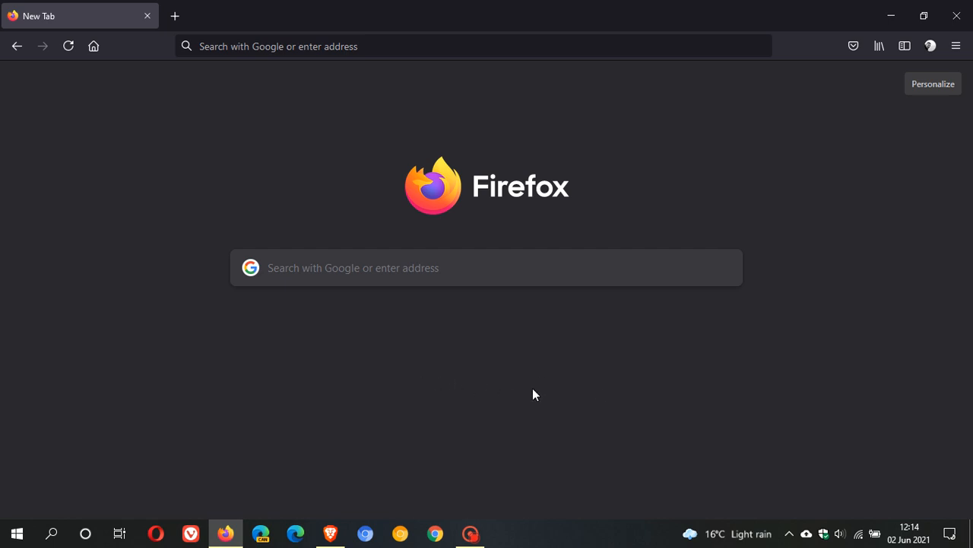
mouse_move(411, 398)
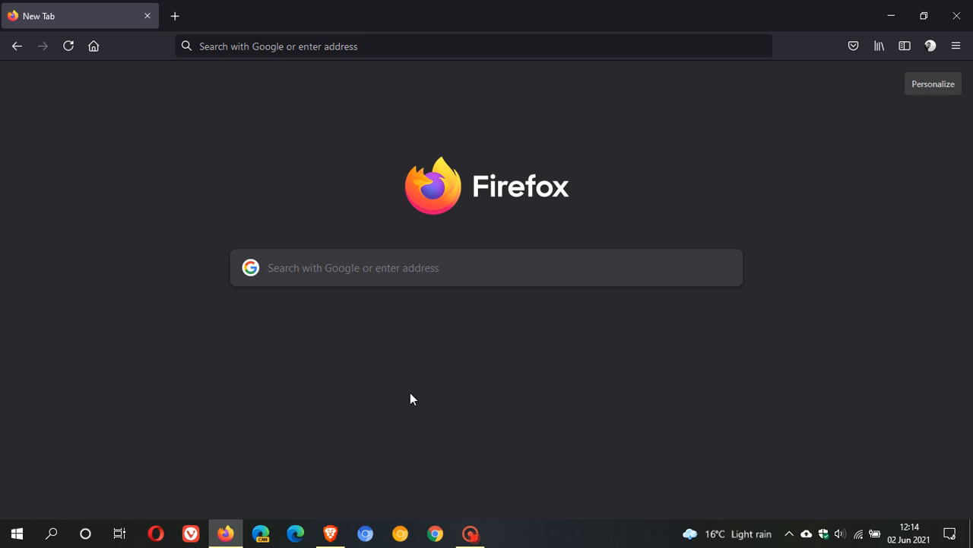
mouse_move(467, 400)
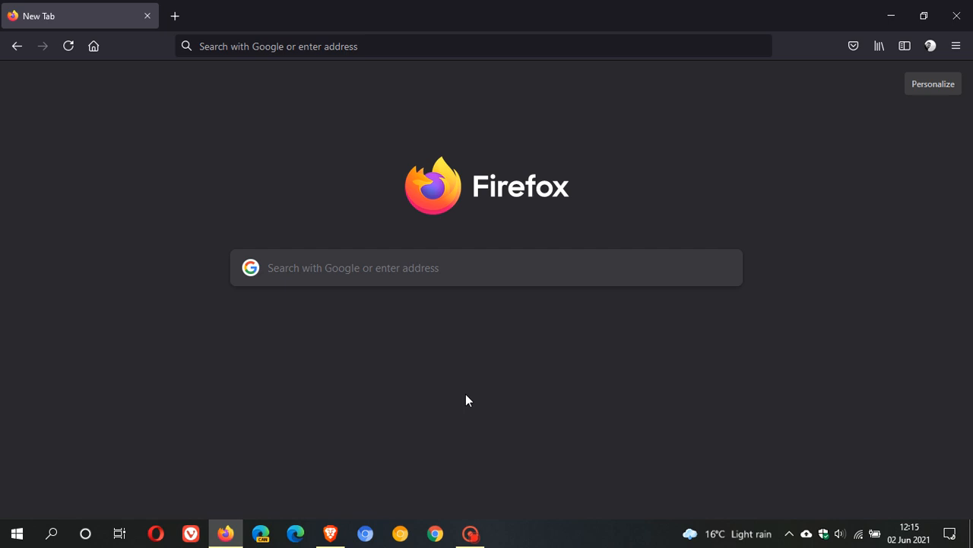
mouse_move(471, 425)
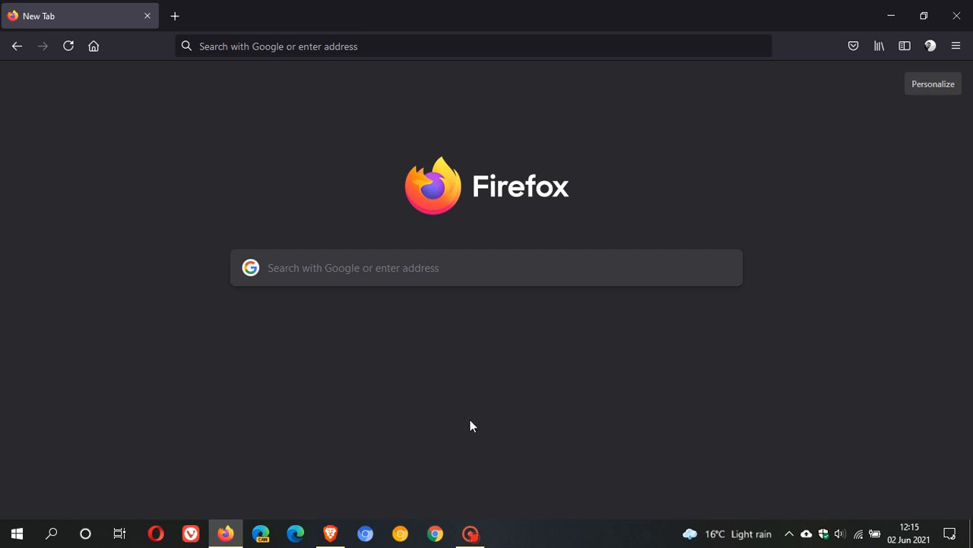
mouse_move(73, 13)
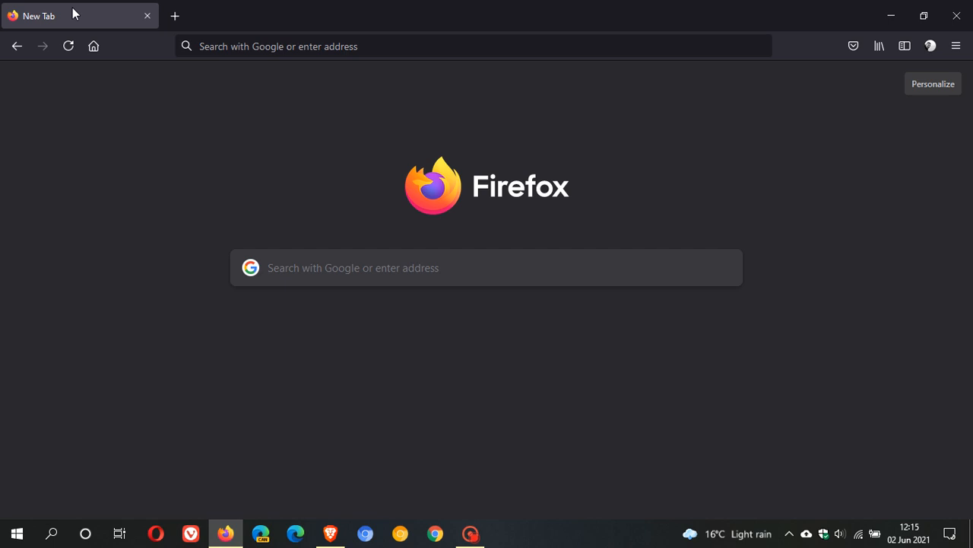
mouse_move(157, 40)
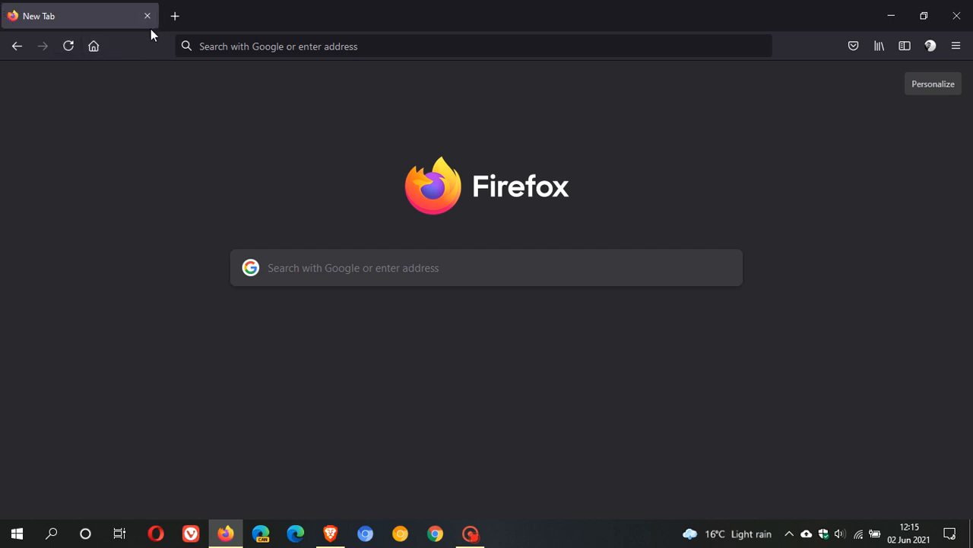
left_click(174, 16)
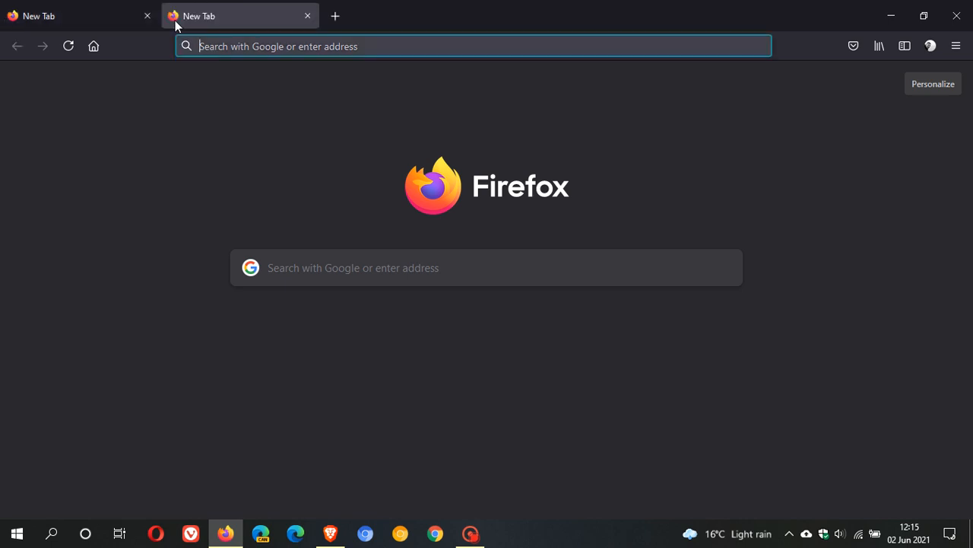
left_click(76, 15)
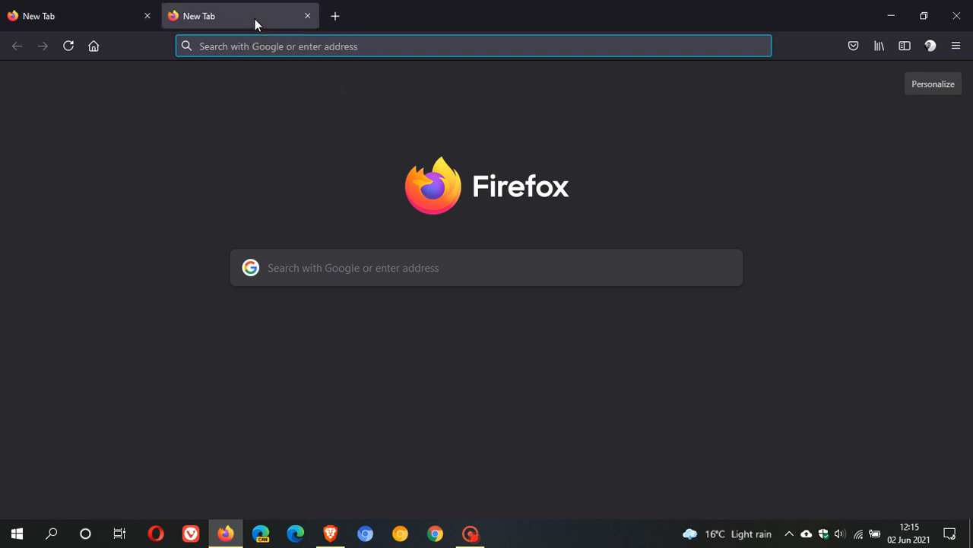
mouse_move(293, 144)
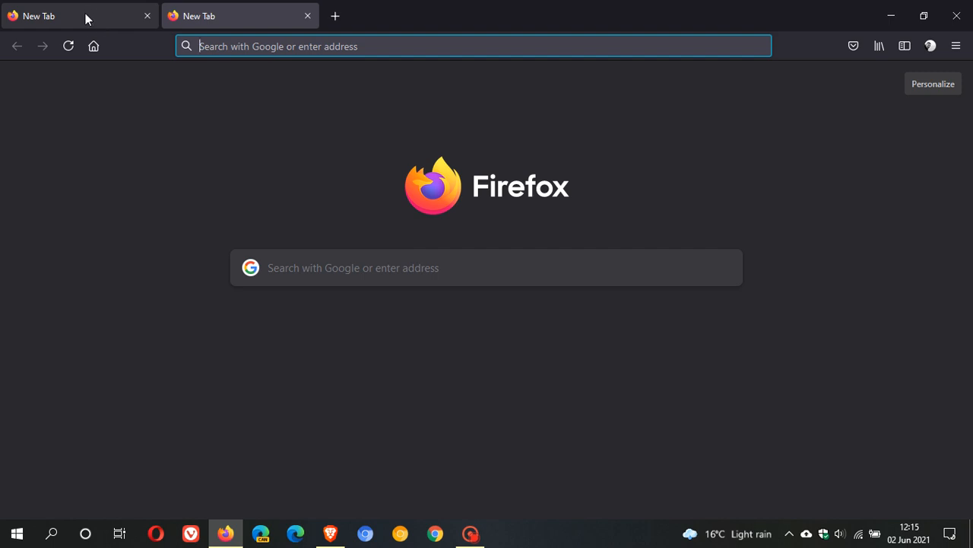
mouse_move(150, 173)
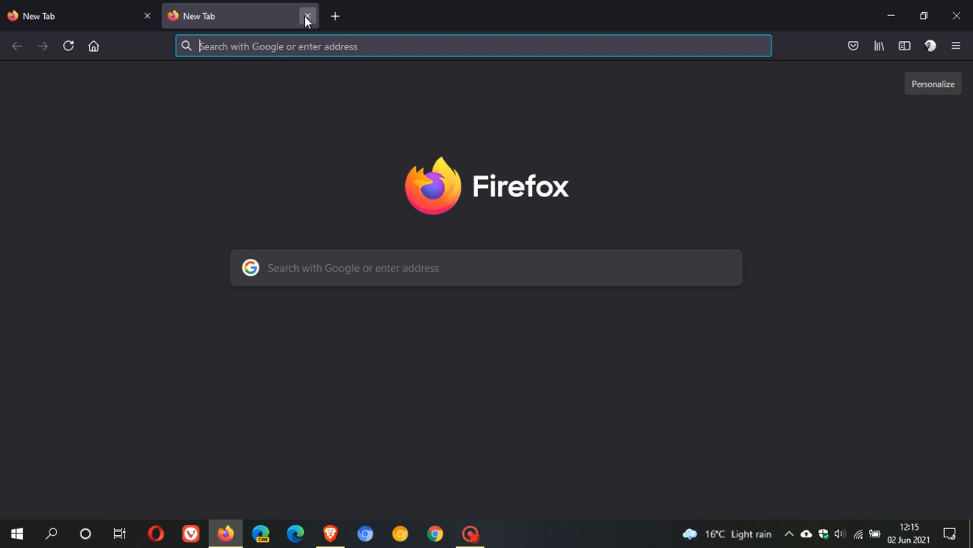
right_click(38, 16)
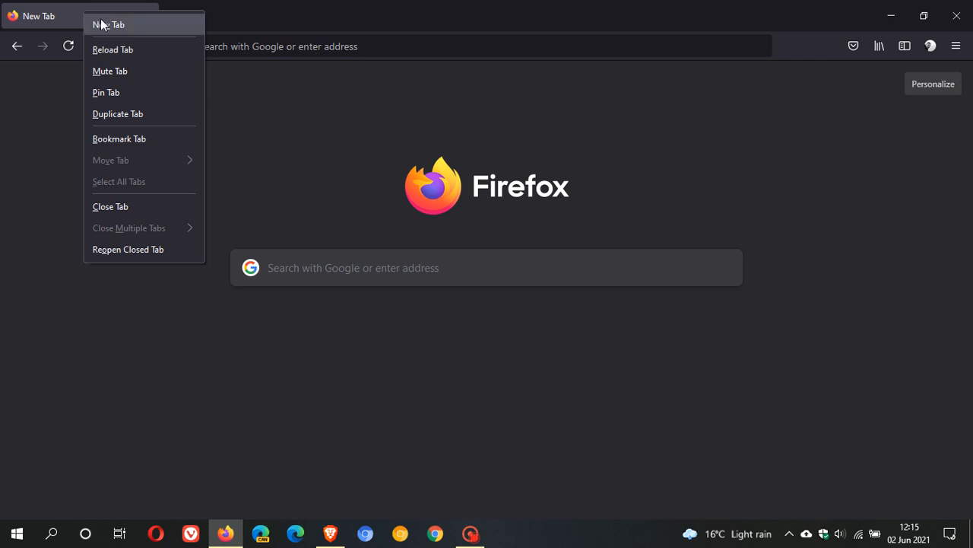
mouse_move(138, 270)
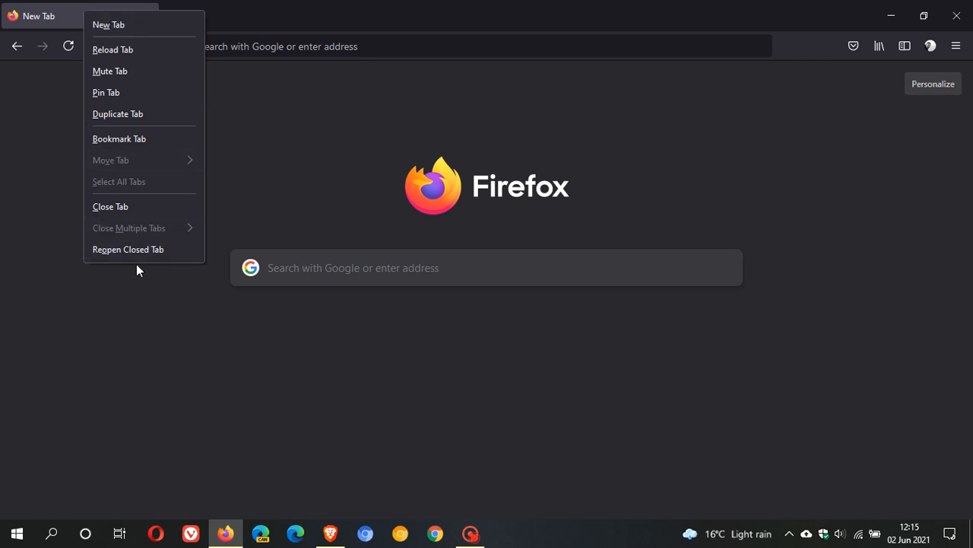
mouse_move(290, 145)
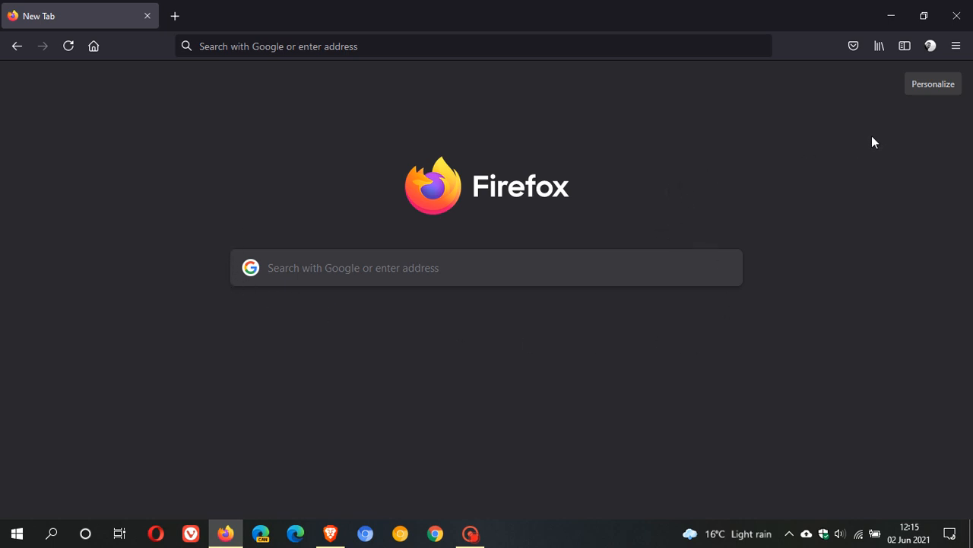
mouse_move(933, 84)
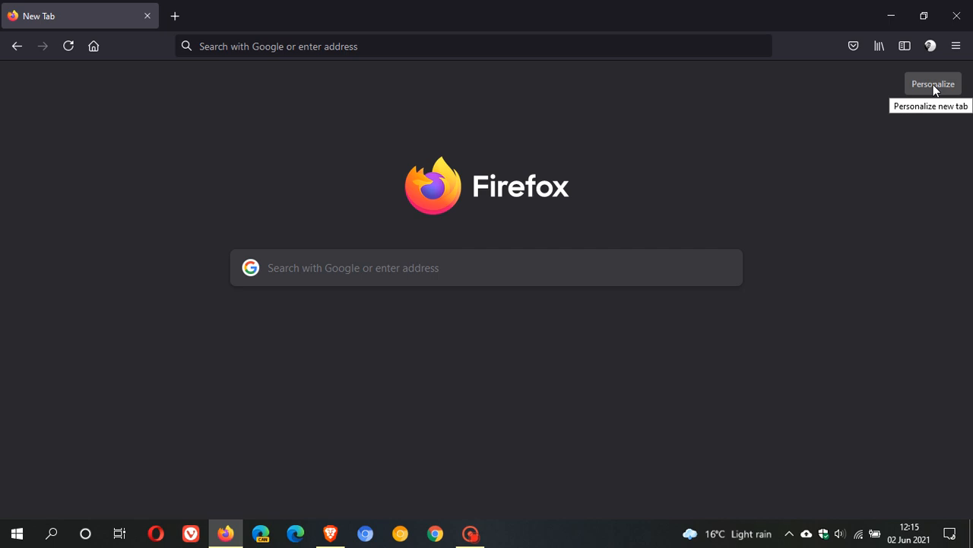
mouse_move(907, 94)
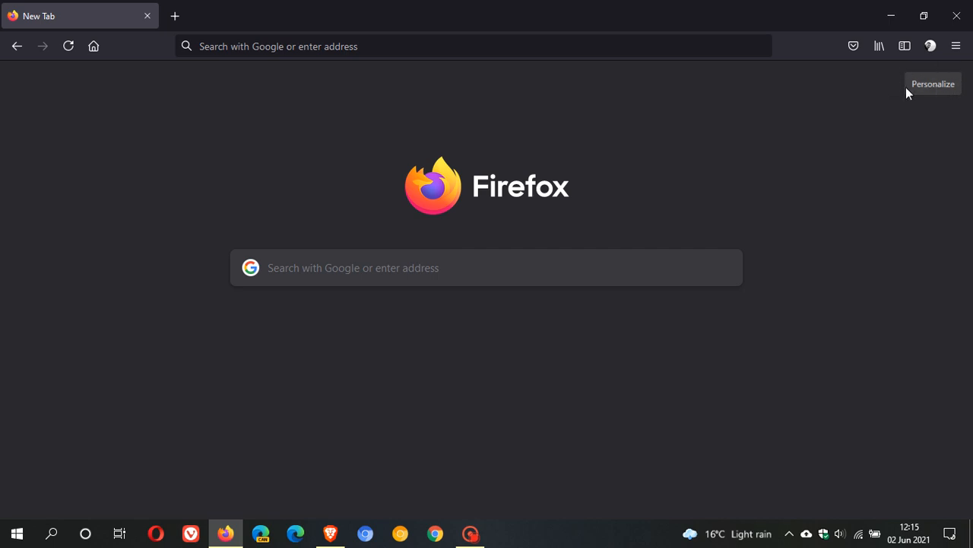
Show and then dismiss the New Tab page customization options.
left_click(933, 84)
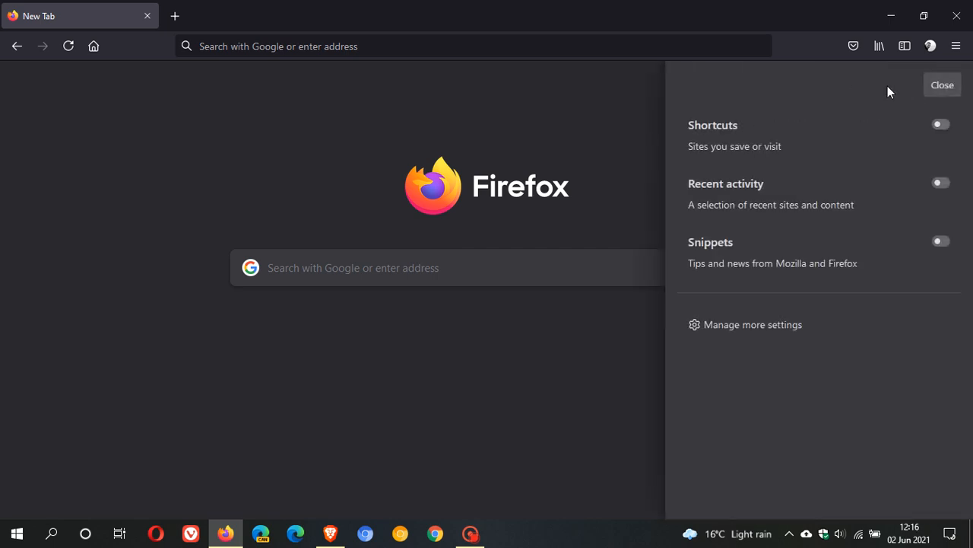
mouse_move(734, 209)
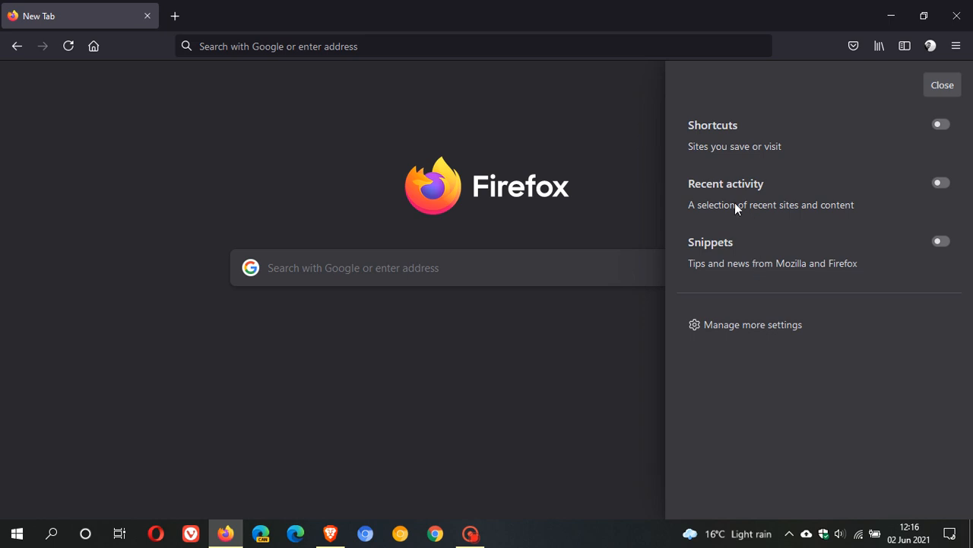
mouse_move(741, 141)
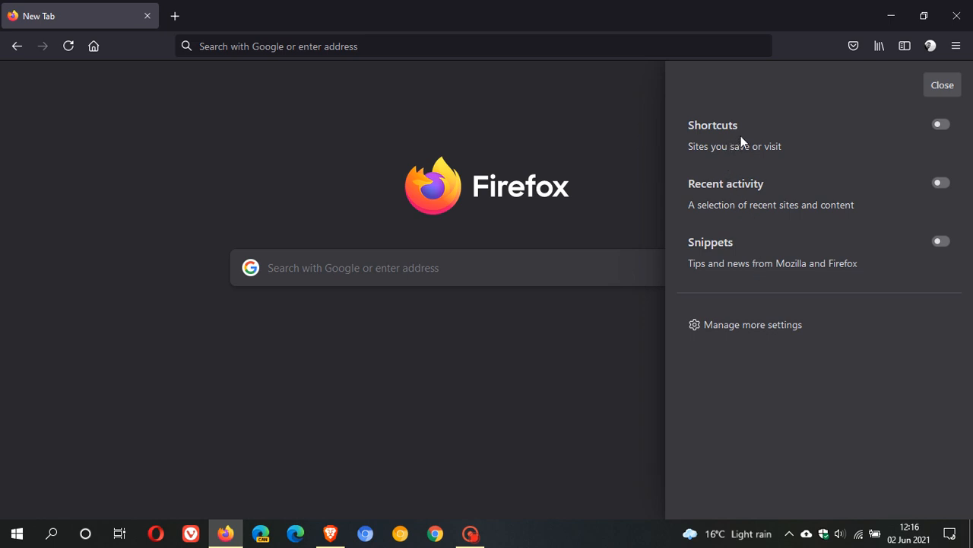
mouse_move(741, 331)
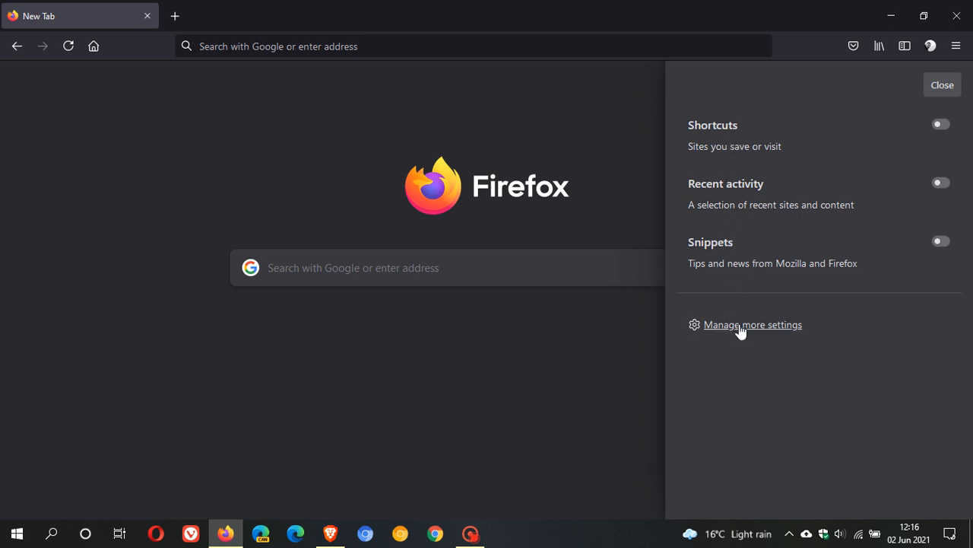
left_click(752, 324)
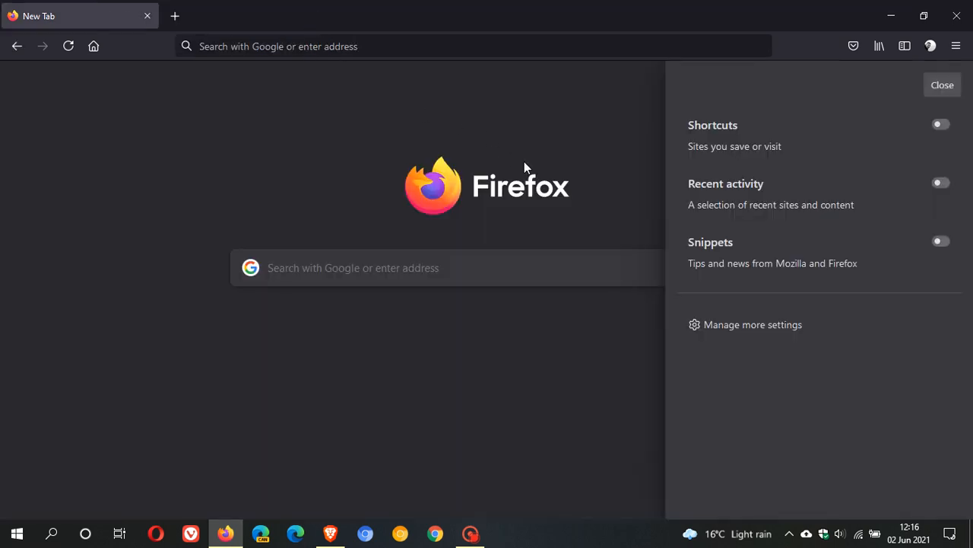
left_click(942, 85)
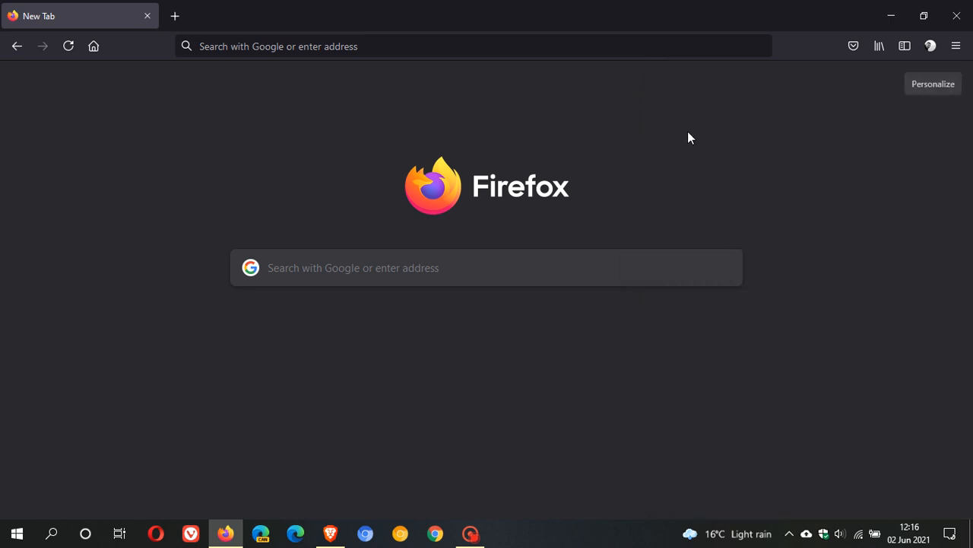
Open another new tab from the main menu, then close that second tab.
left_click(956, 46)
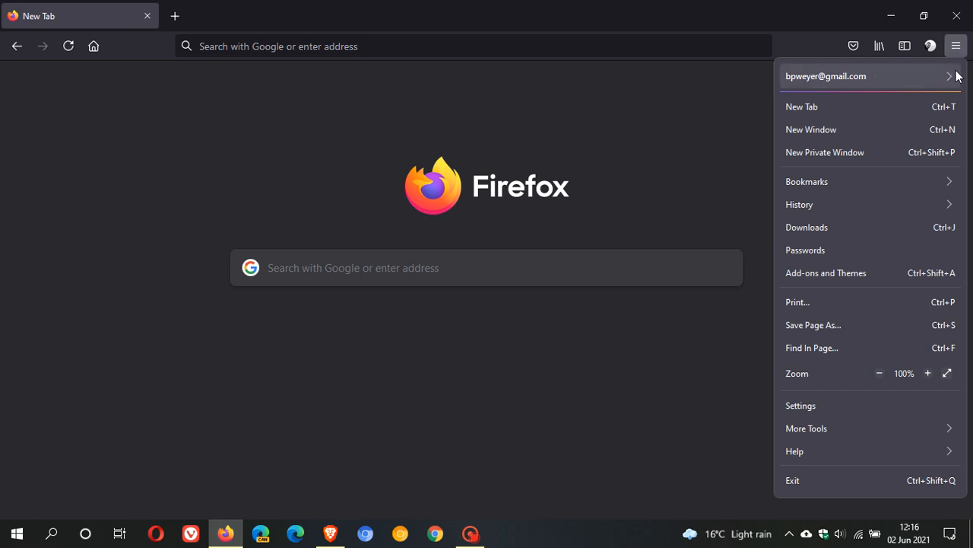
mouse_move(807, 77)
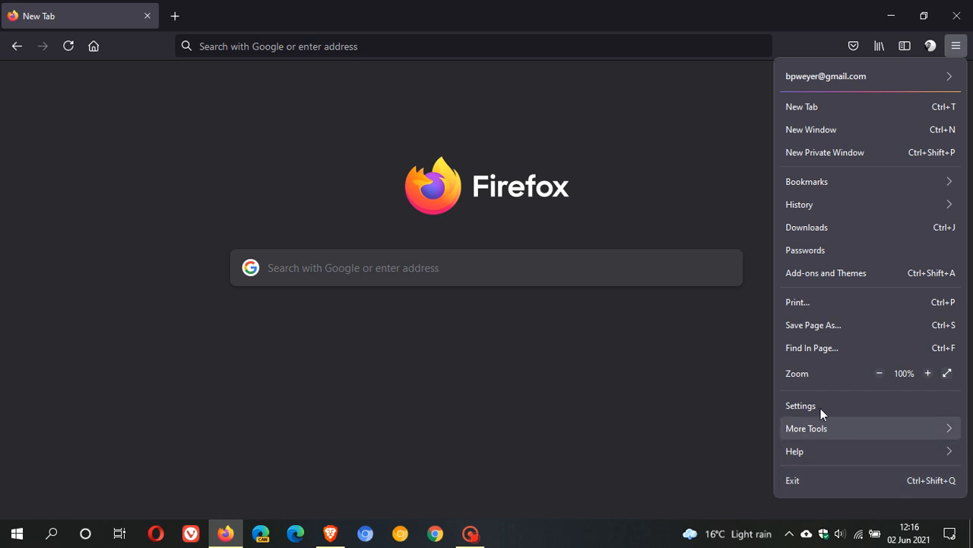
mouse_move(810, 130)
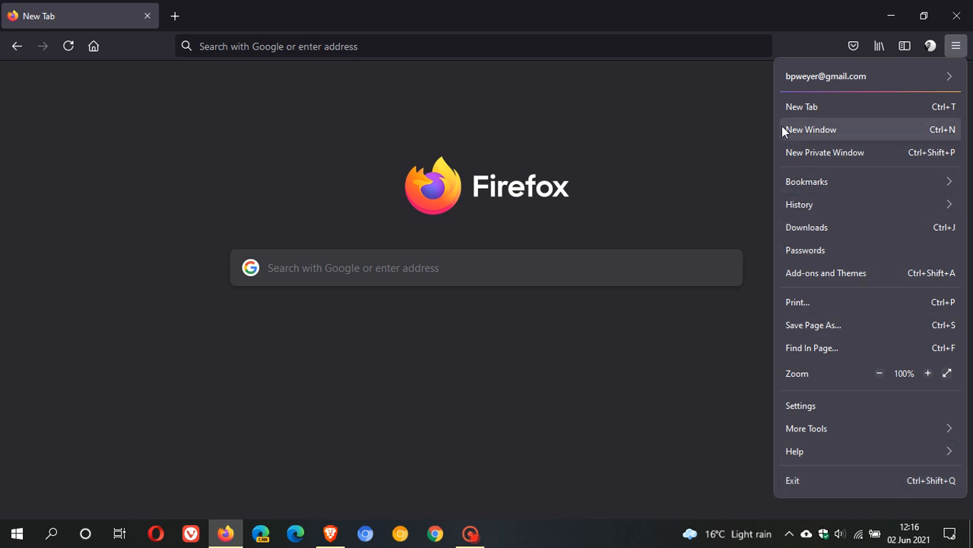
mouse_move(774, 197)
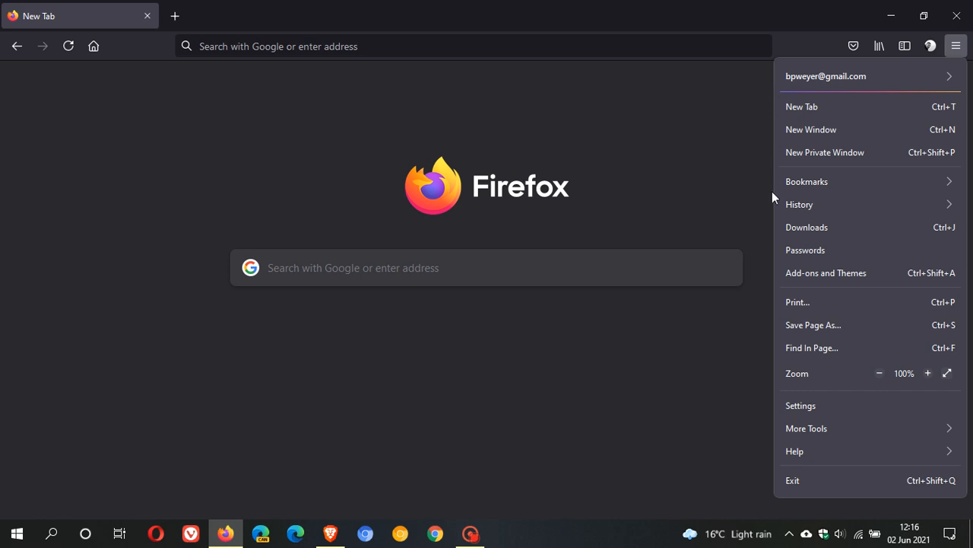
mouse_move(966, 510)
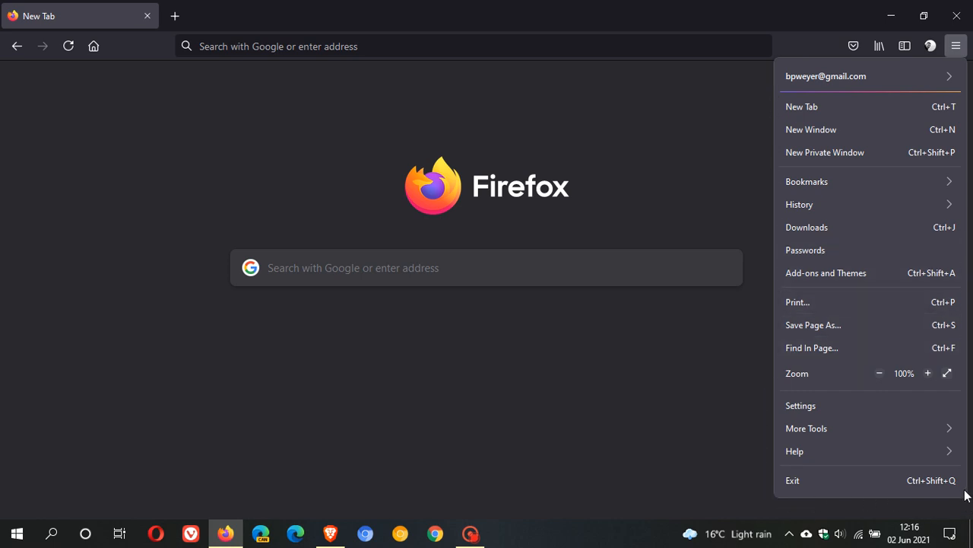
mouse_move(913, 474)
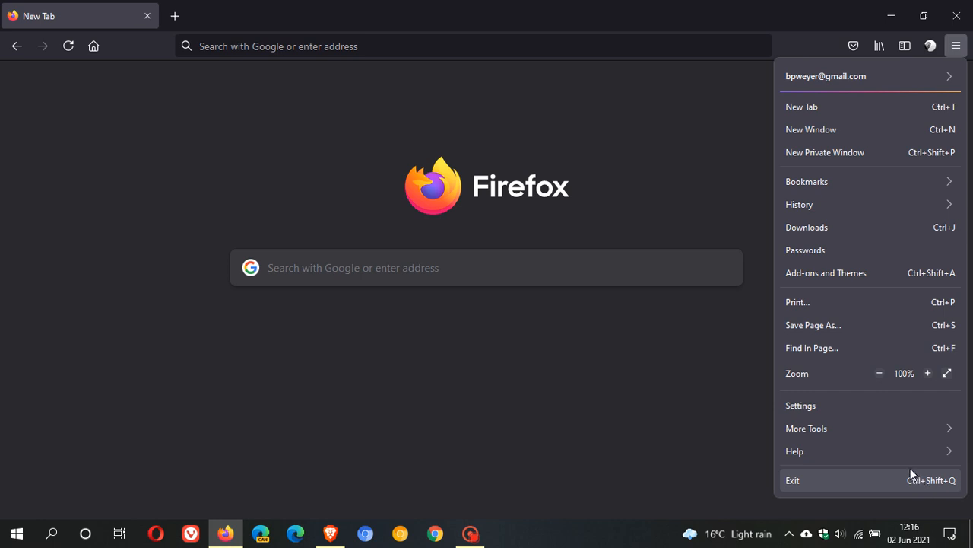
mouse_move(814, 107)
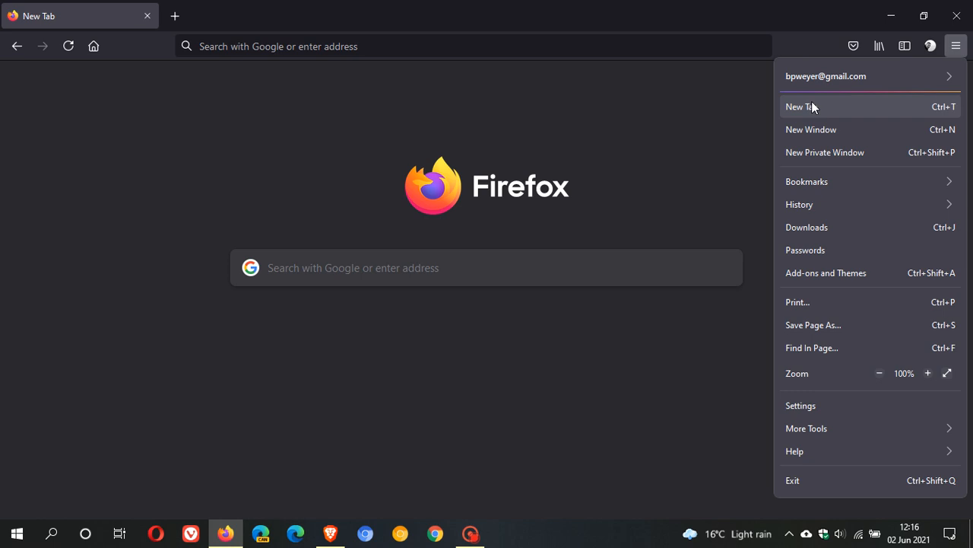
left_click(803, 107)
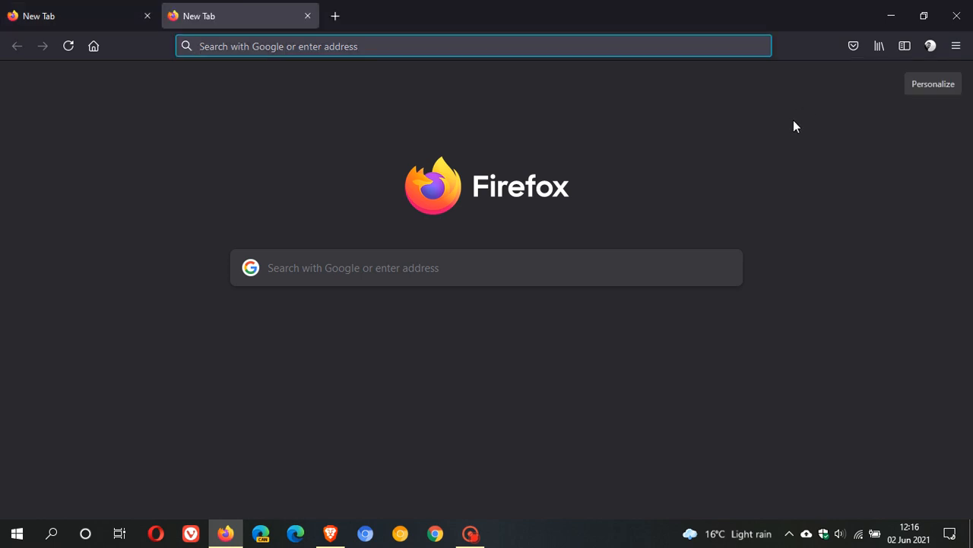
mouse_move(827, 144)
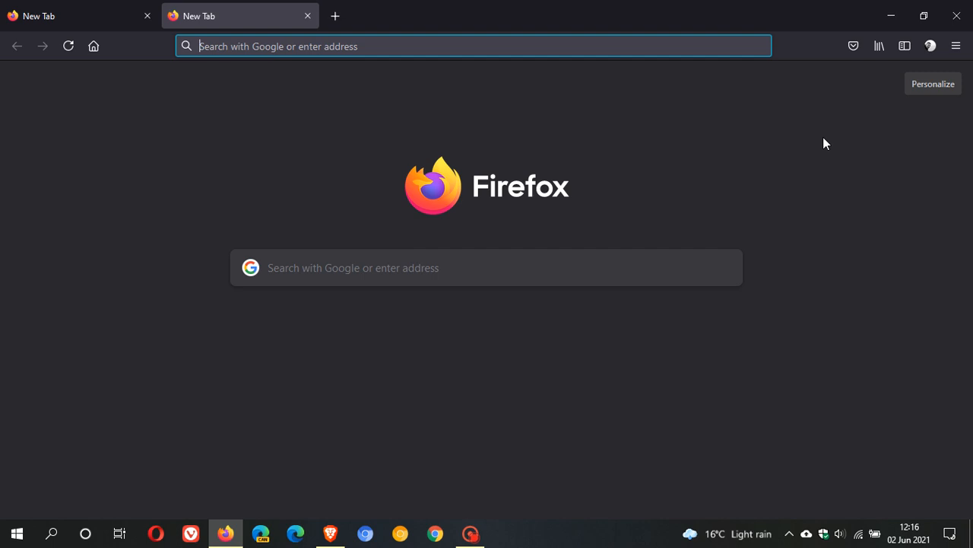
mouse_move(303, 37)
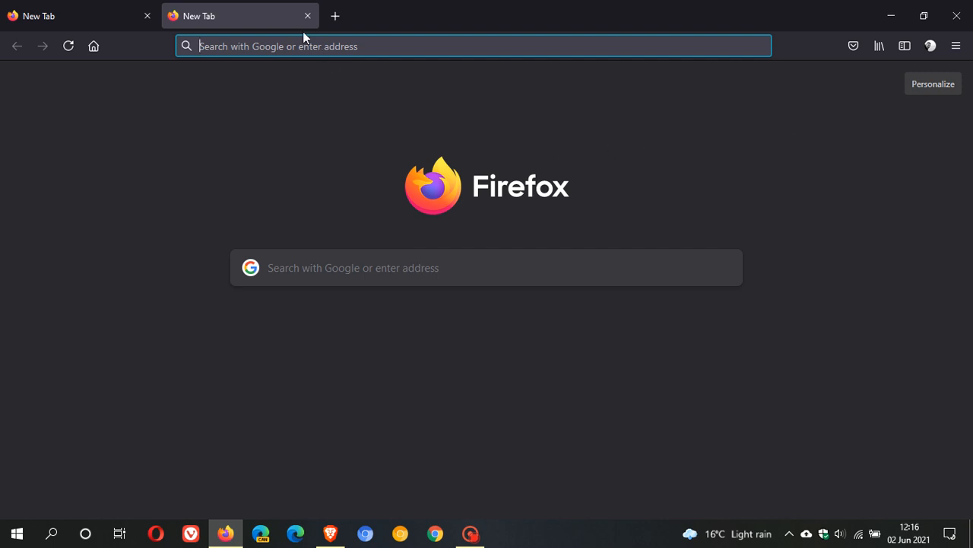
left_click(308, 15)
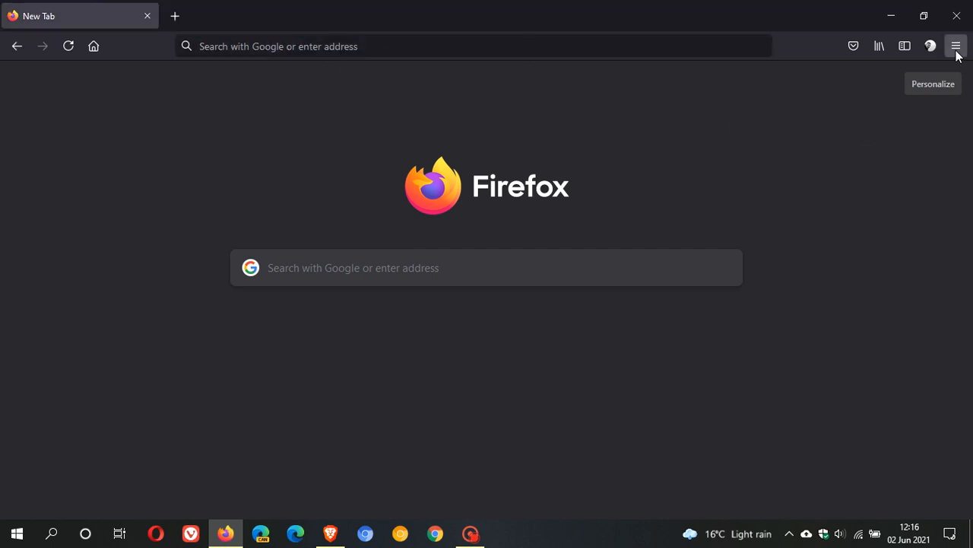
Launch a New Private Window from the hamburger menu, showing the Private Browsing page.
left_click(956, 46)
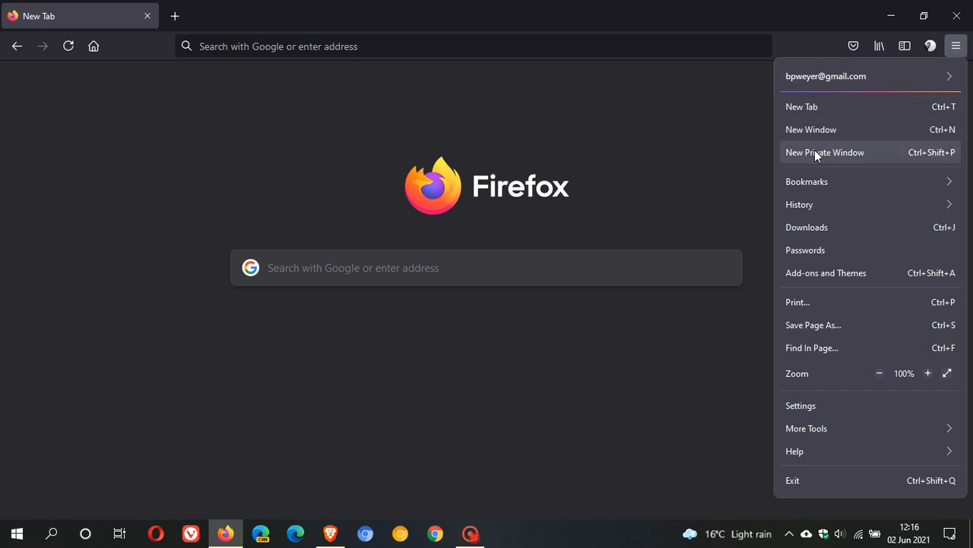
left_click(825, 152)
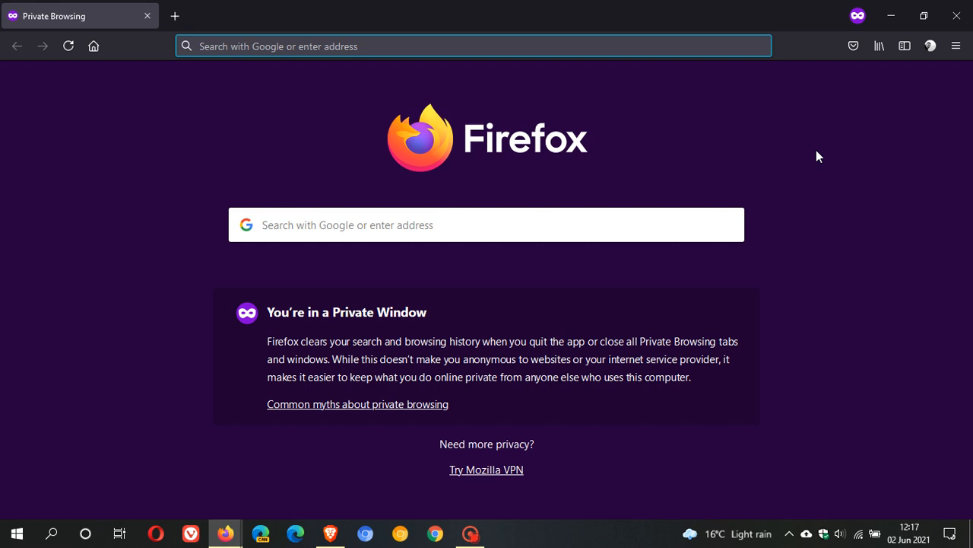
left_click(472, 45)
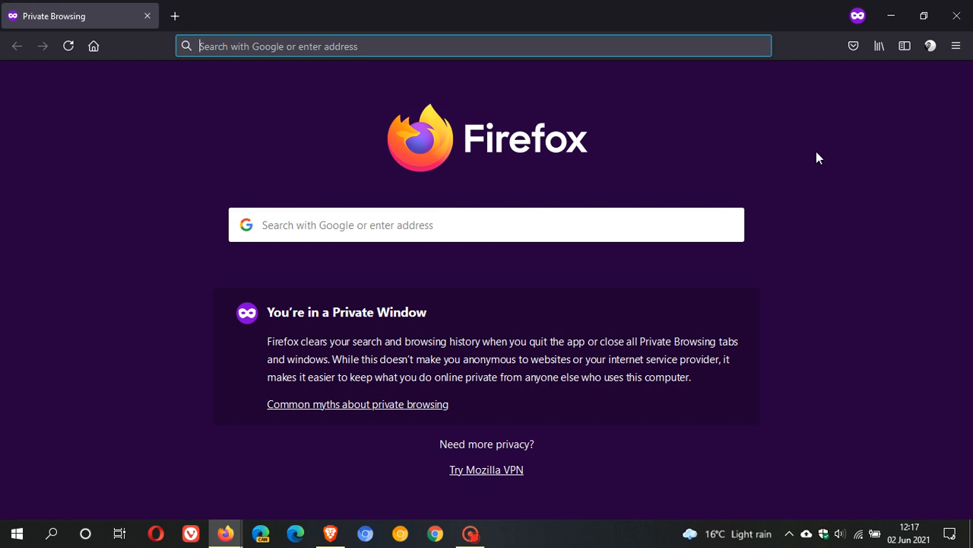
mouse_move(440, 314)
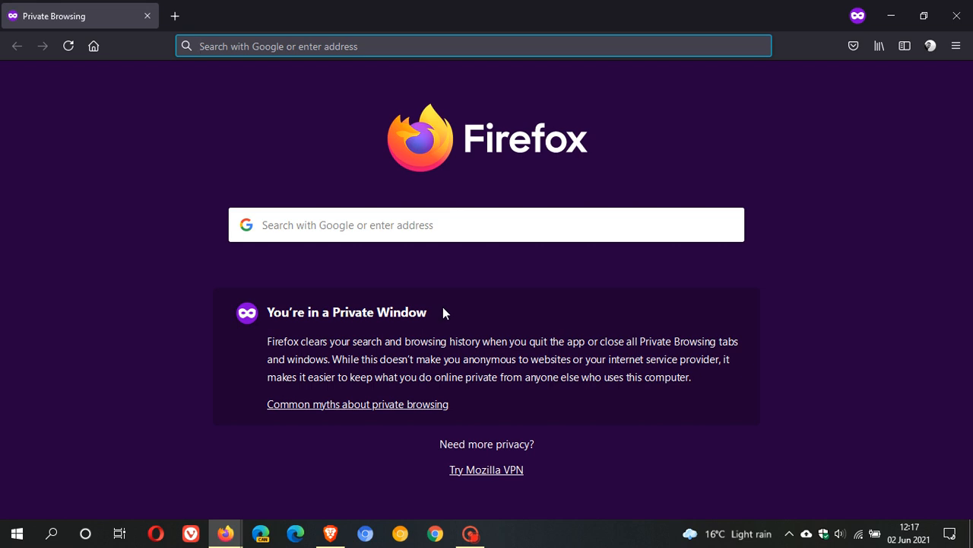
mouse_move(118, 117)
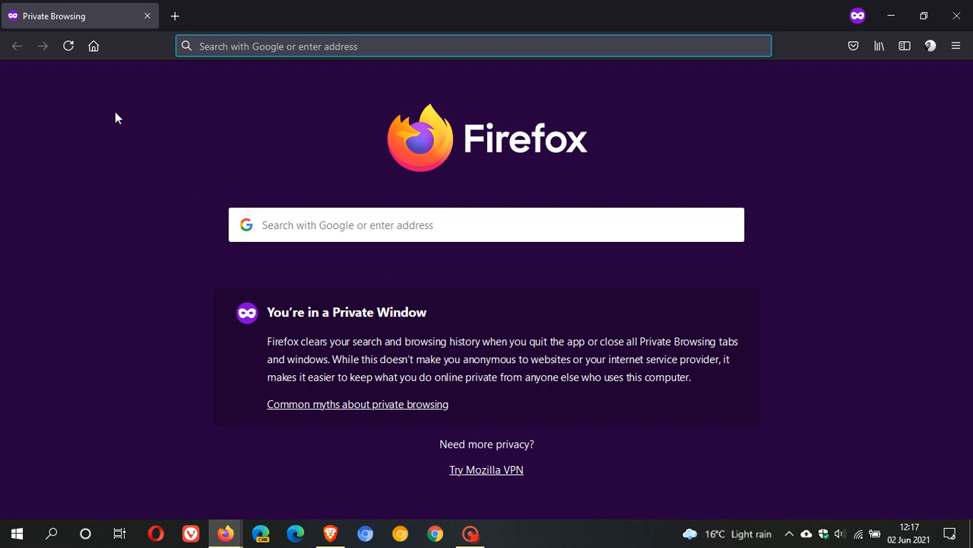
mouse_move(146, 16)
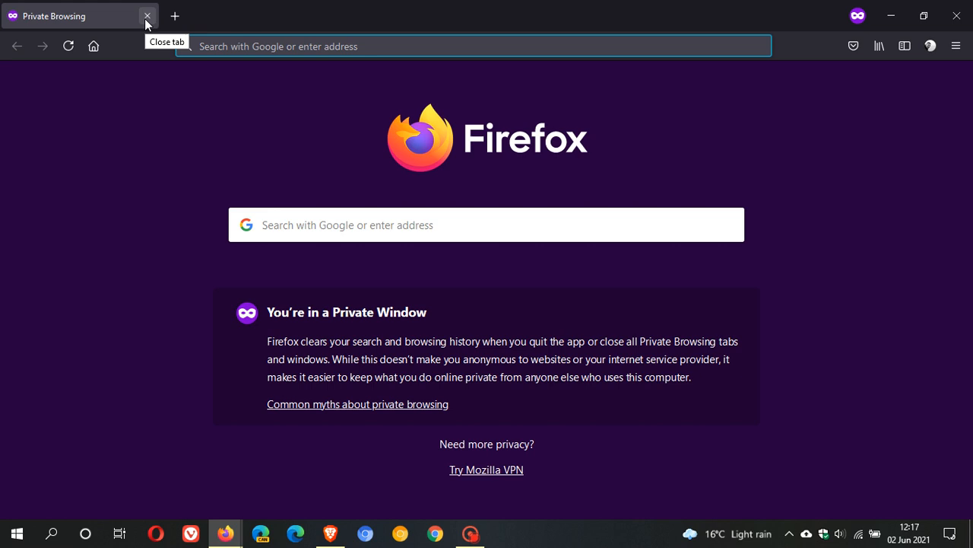
Close the Private Browsing tab to get back to the dark New Tab.
left_click(148, 15)
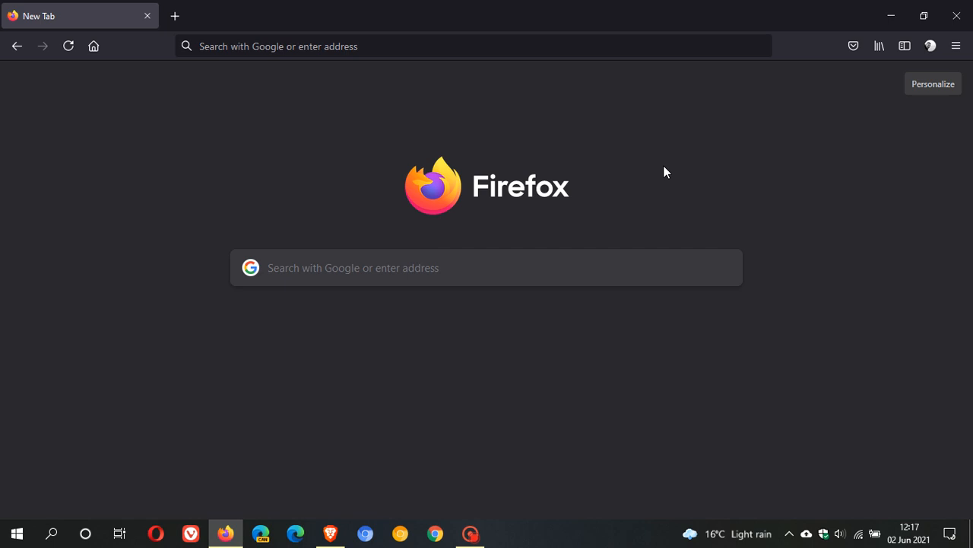
mouse_move(909, 149)
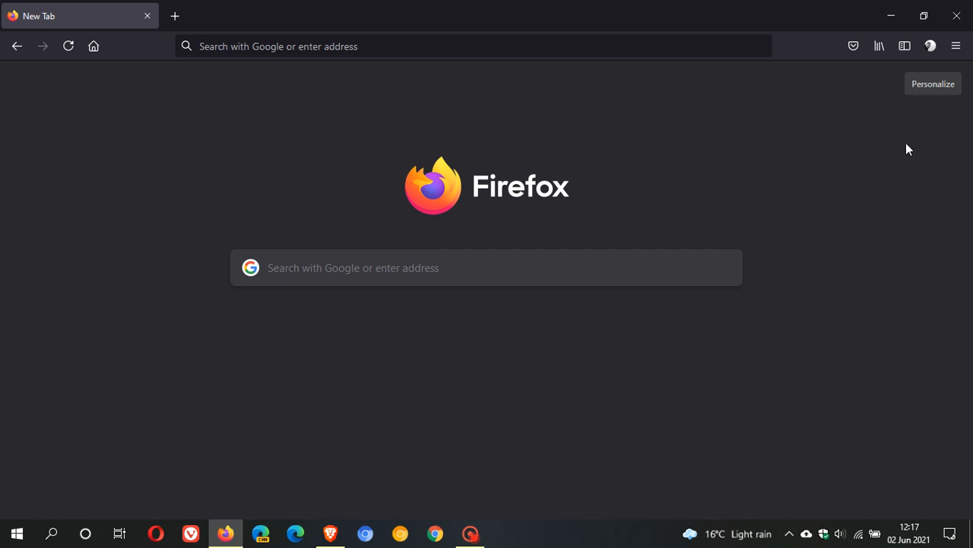
Open the hamburger menu to reach Help > About Firefox.
left_click(956, 46)
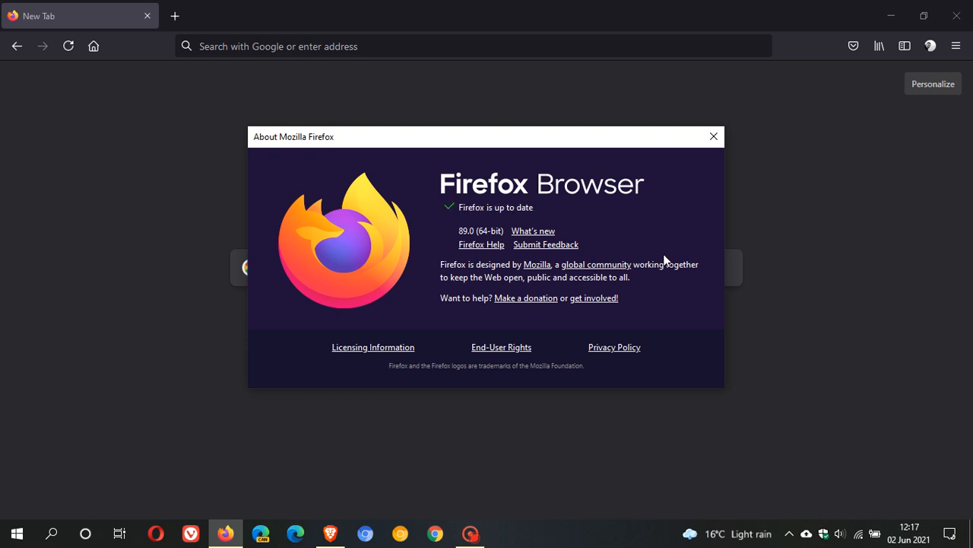
mouse_move(666, 225)
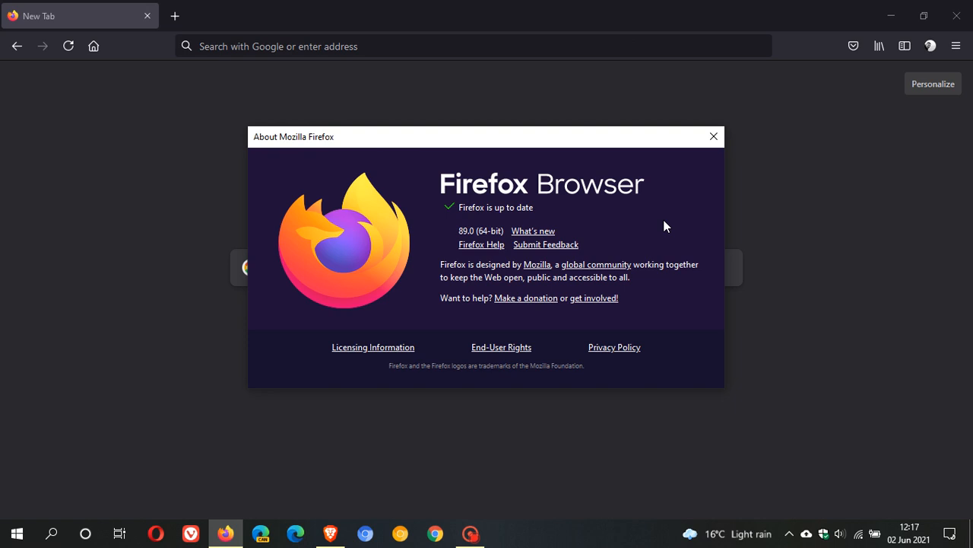
mouse_move(537, 235)
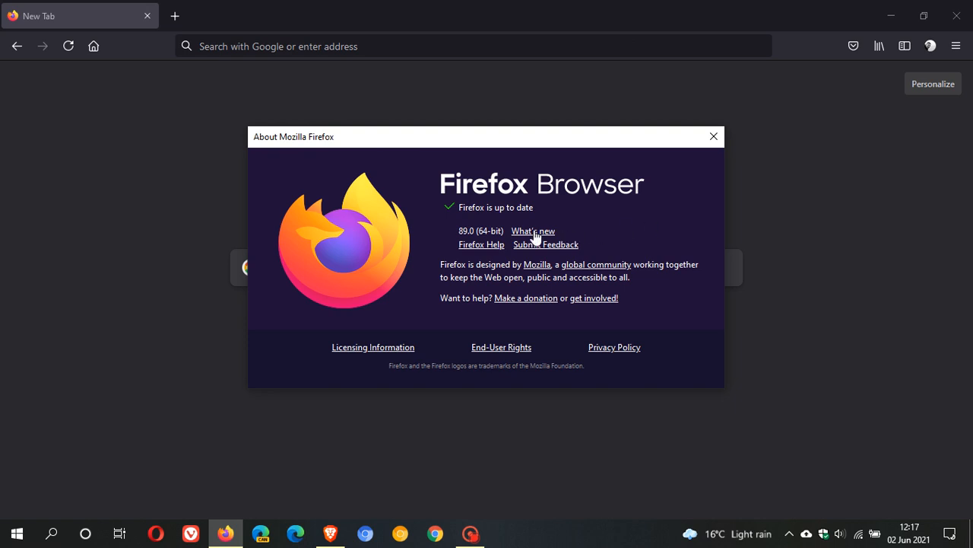
left_click(533, 231)
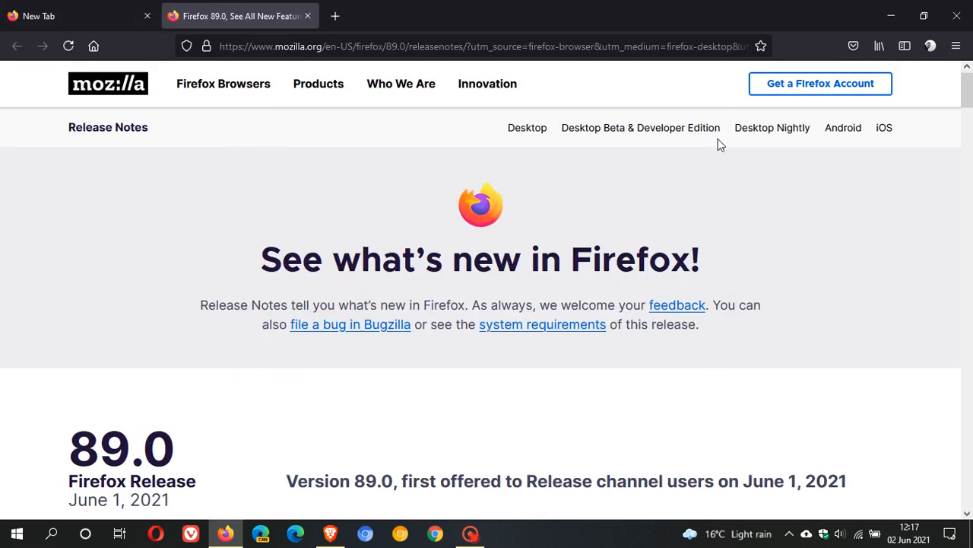
scroll("down", 3)
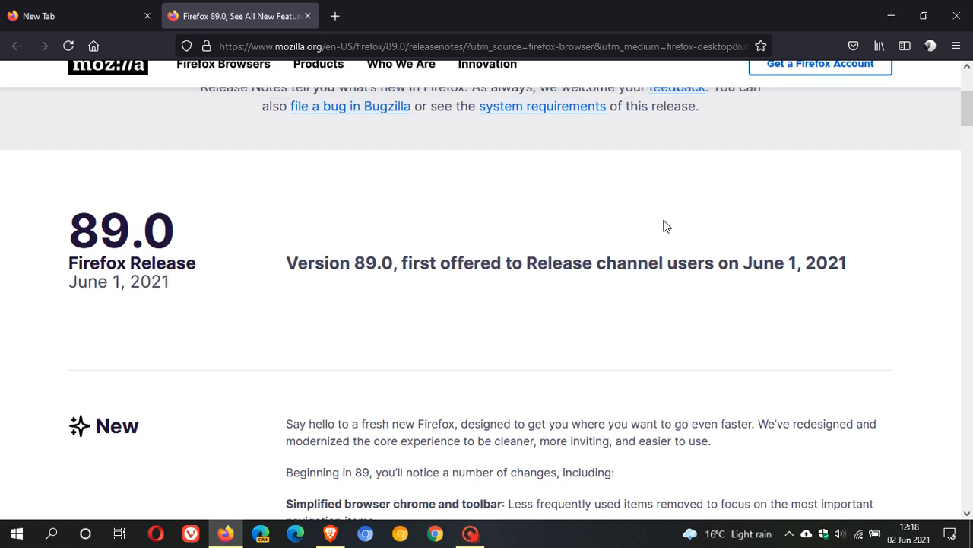
scroll("down", 3)
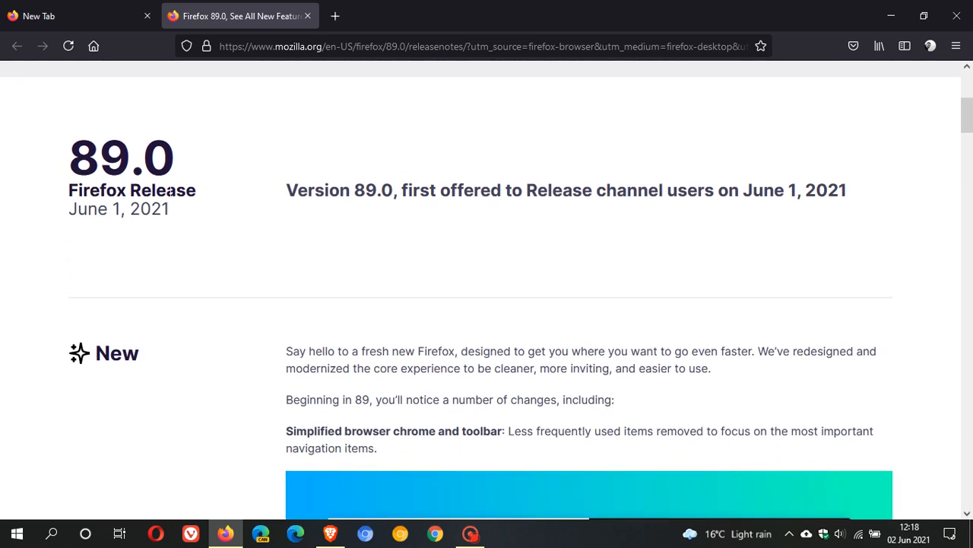
mouse_move(162, 243)
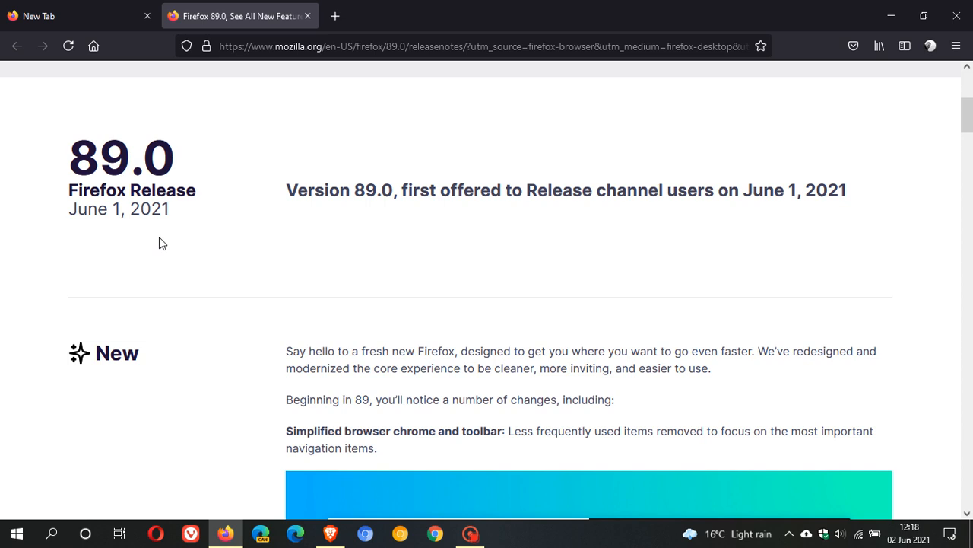
scroll("down", 3)
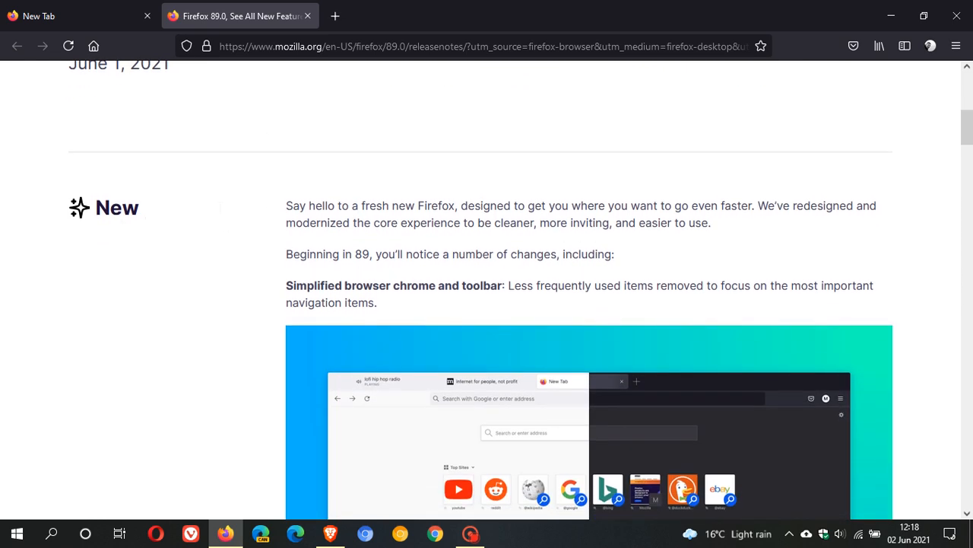
mouse_move(276, 226)
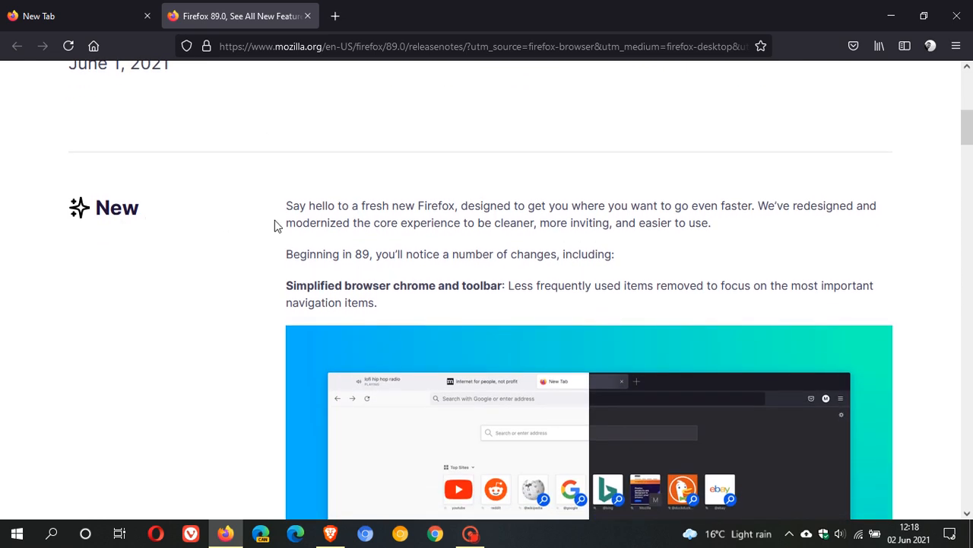
scroll("down", 3)
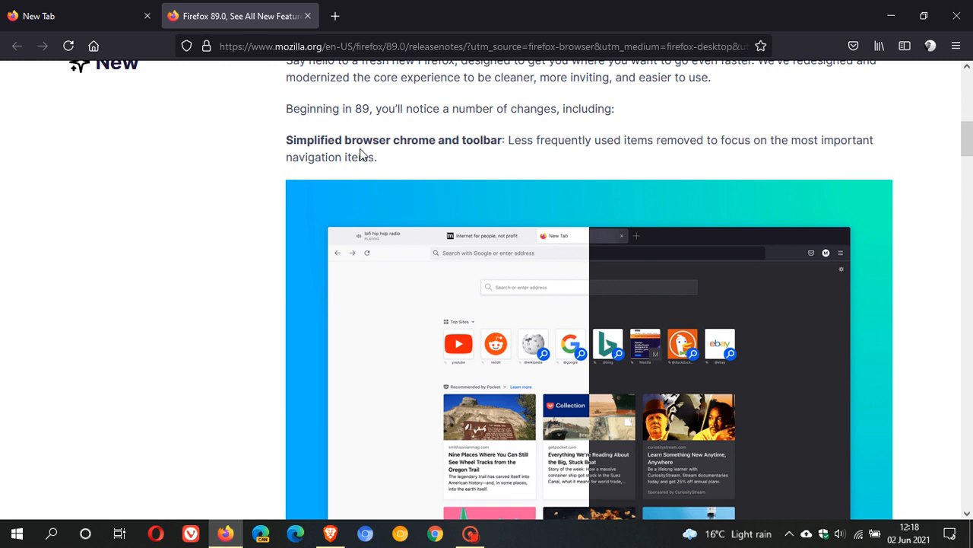
mouse_move(505, 155)
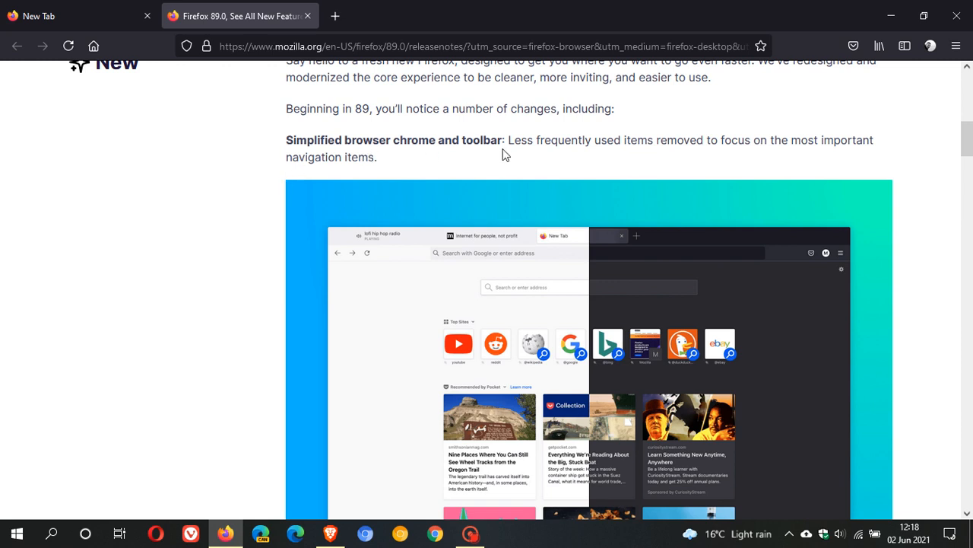
mouse_move(726, 159)
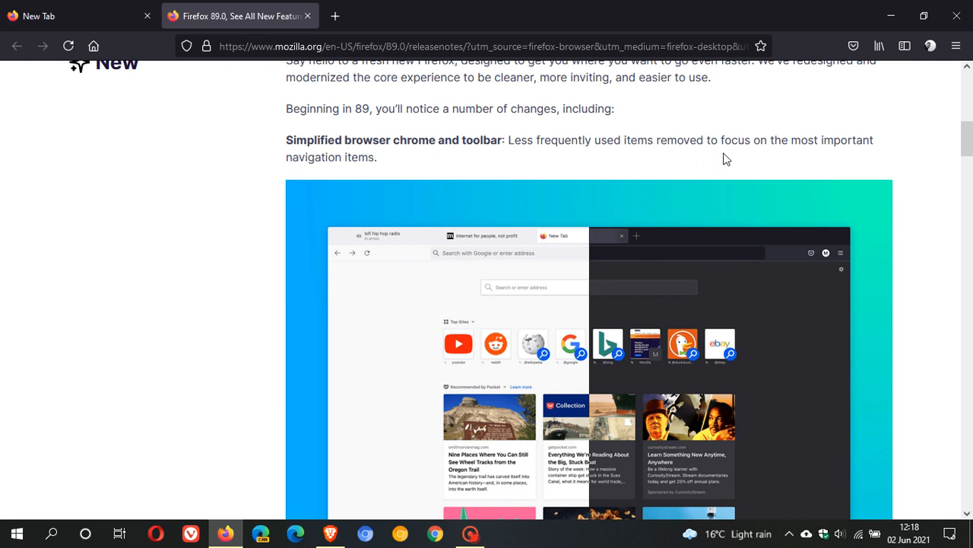
mouse_move(354, 152)
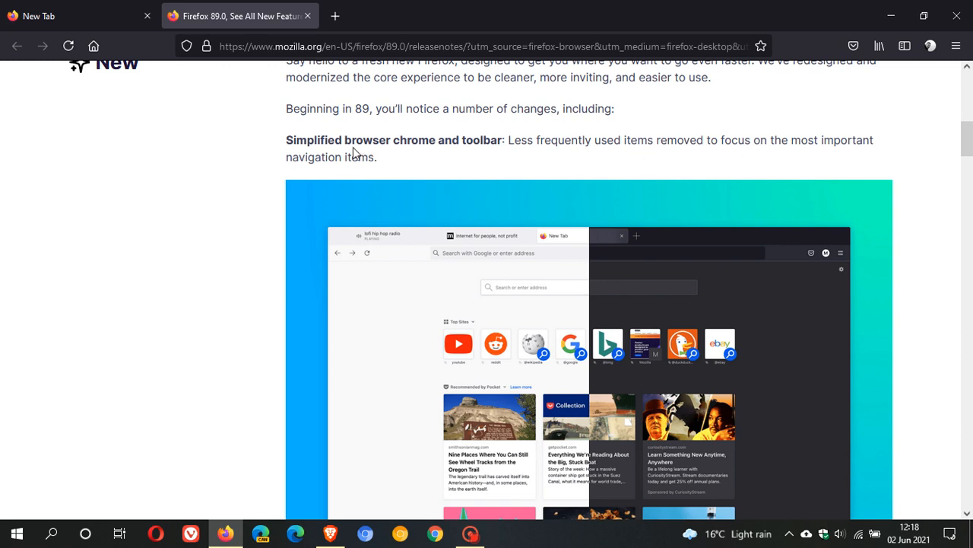
scroll("down", 3)
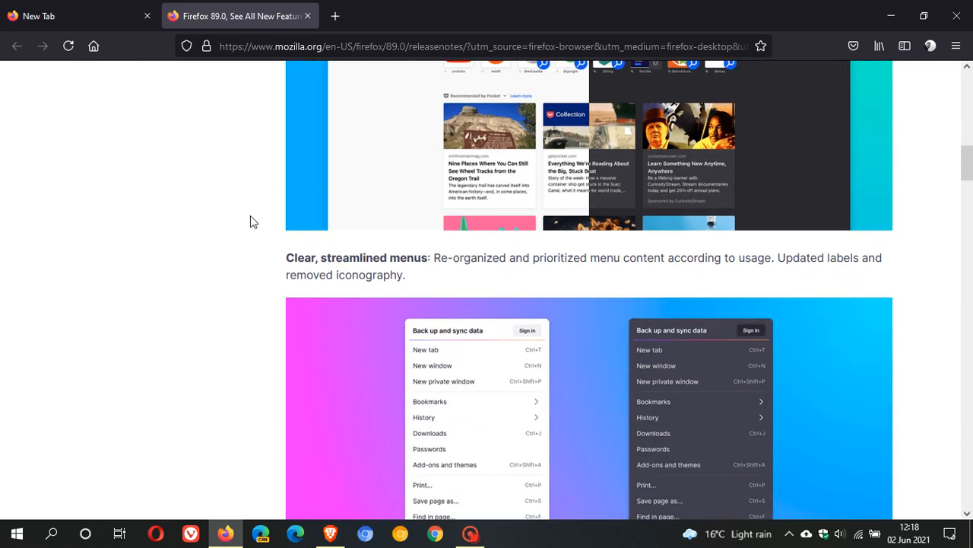
scroll("down", 3)
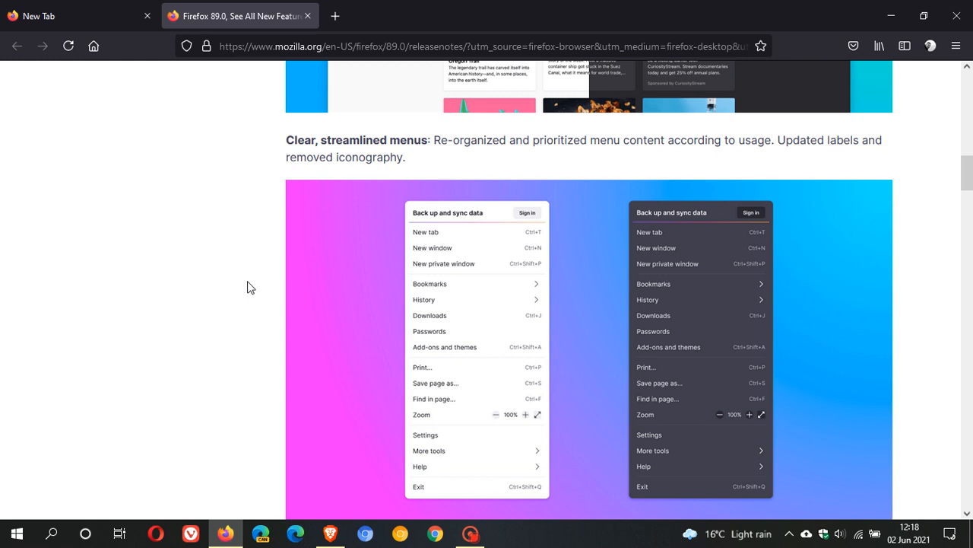
scroll("down", 3)
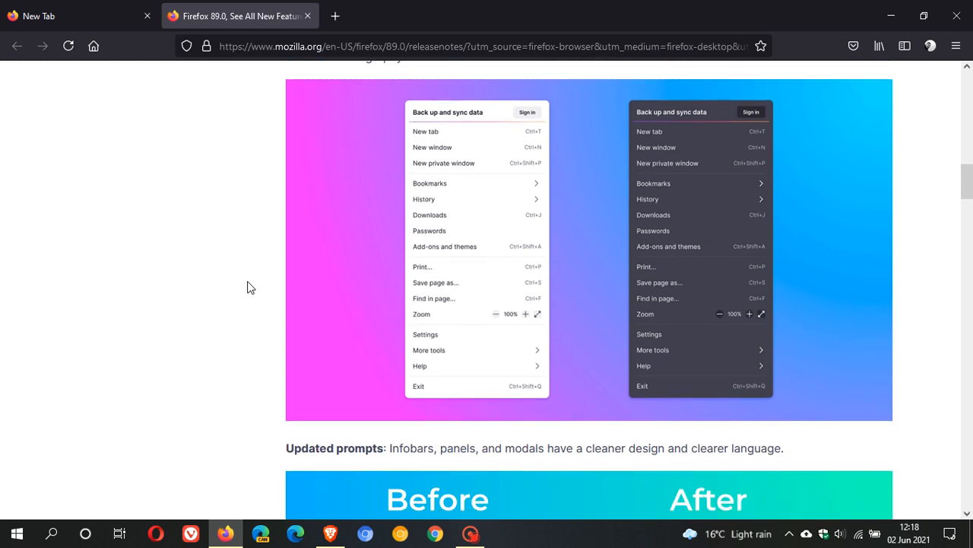
scroll("down", 3)
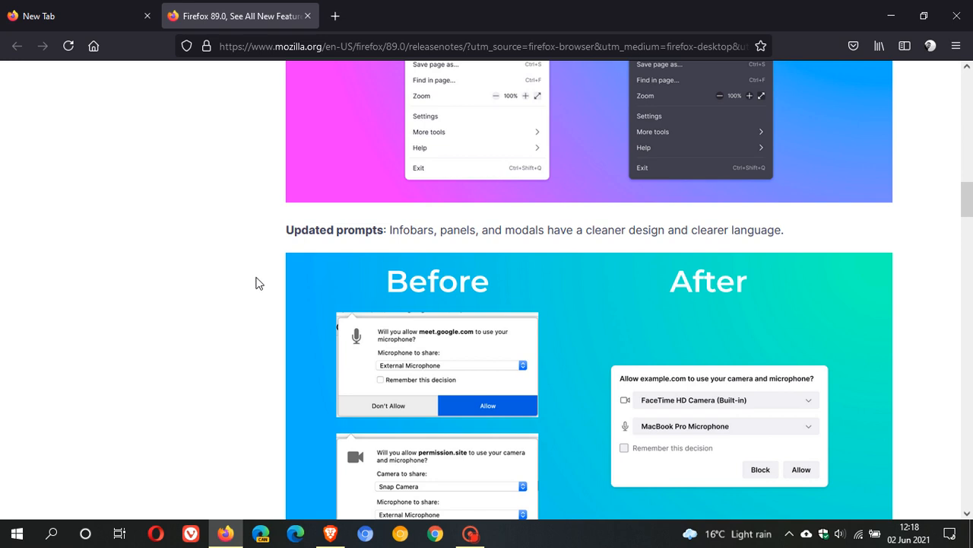
scroll("down", 3)
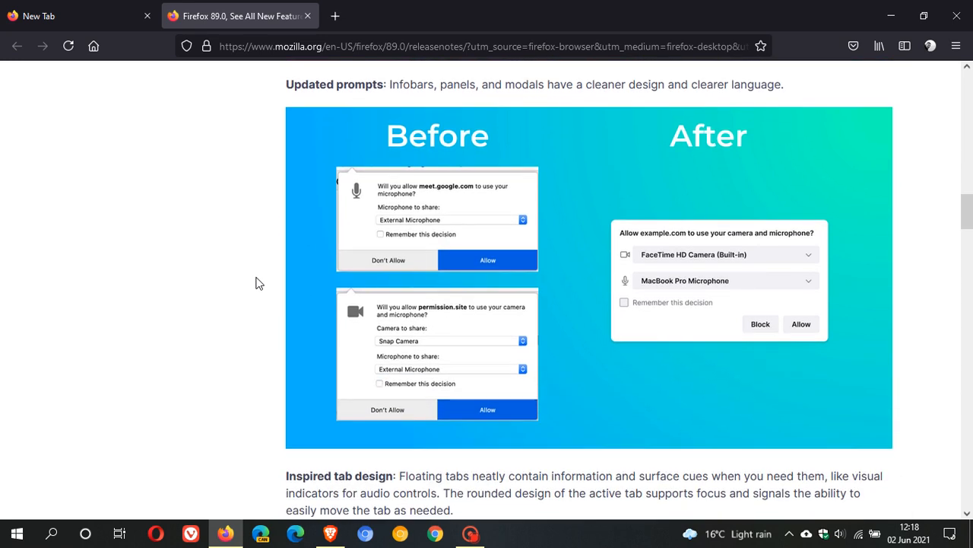
mouse_move(533, 105)
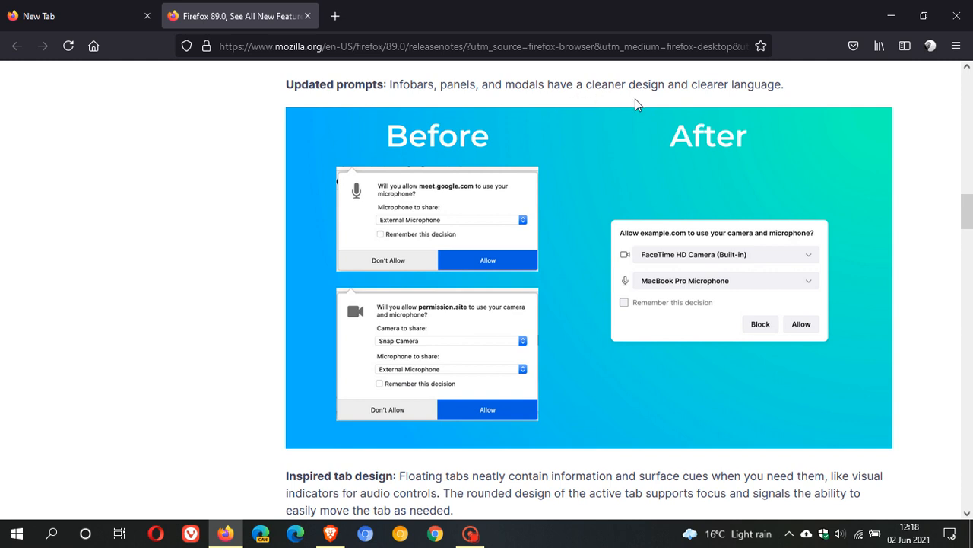
scroll("down", 3)
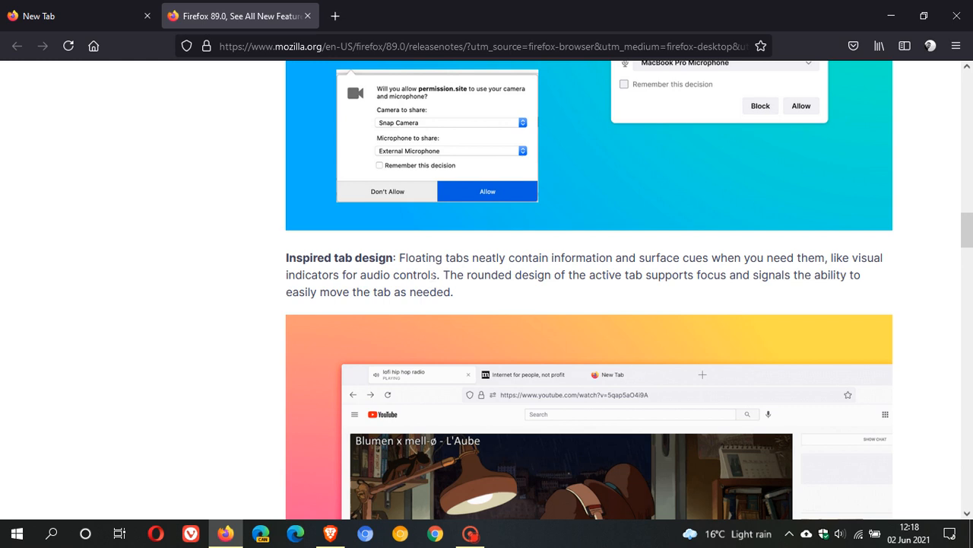
mouse_move(532, 301)
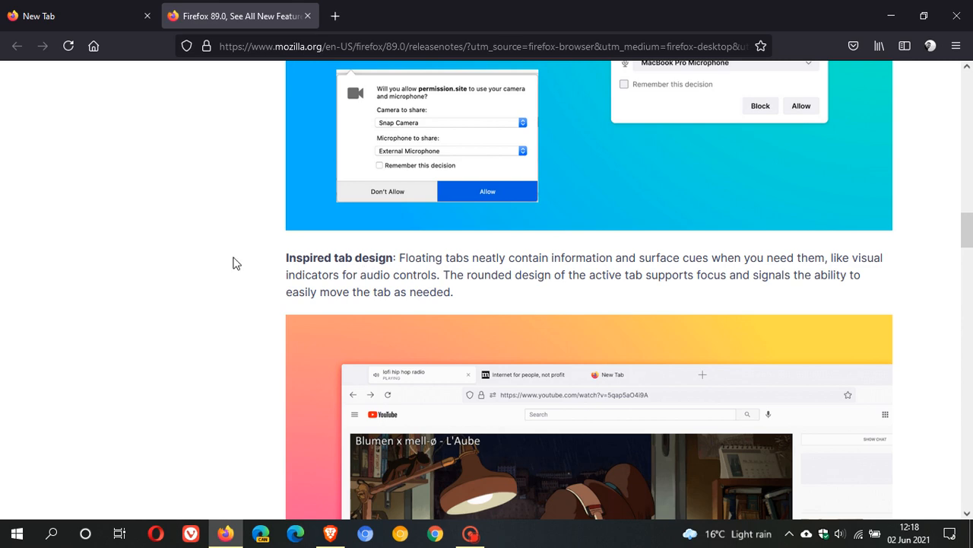
scroll("down", 3)
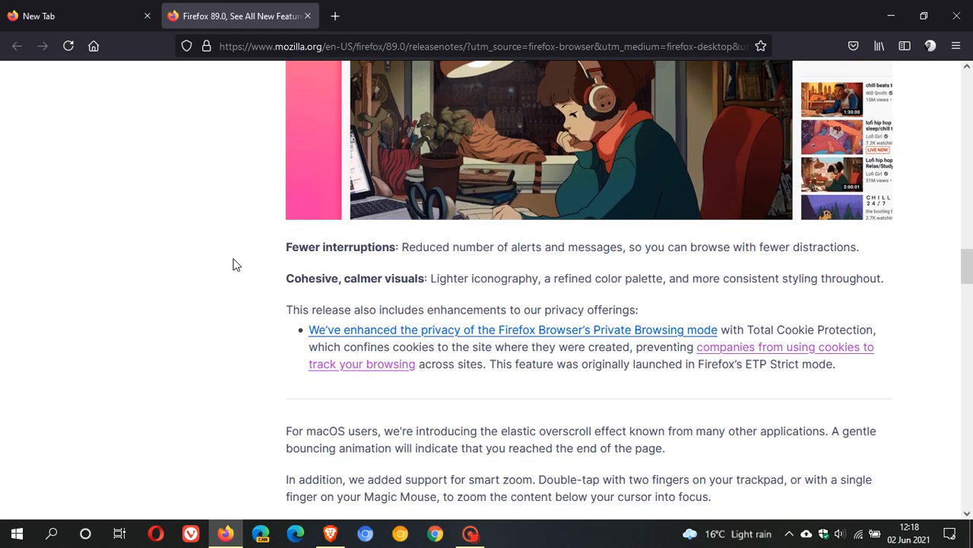
mouse_move(426, 267)
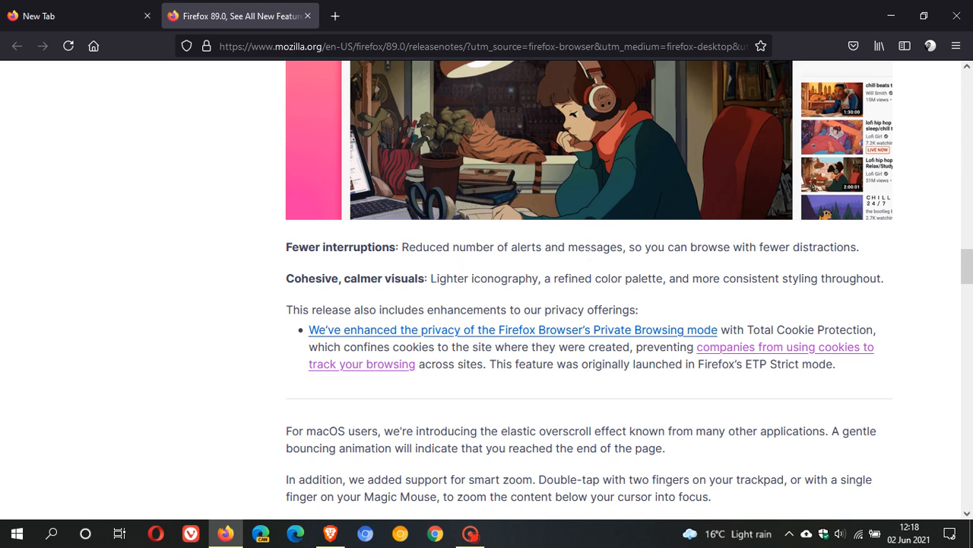
mouse_move(844, 267)
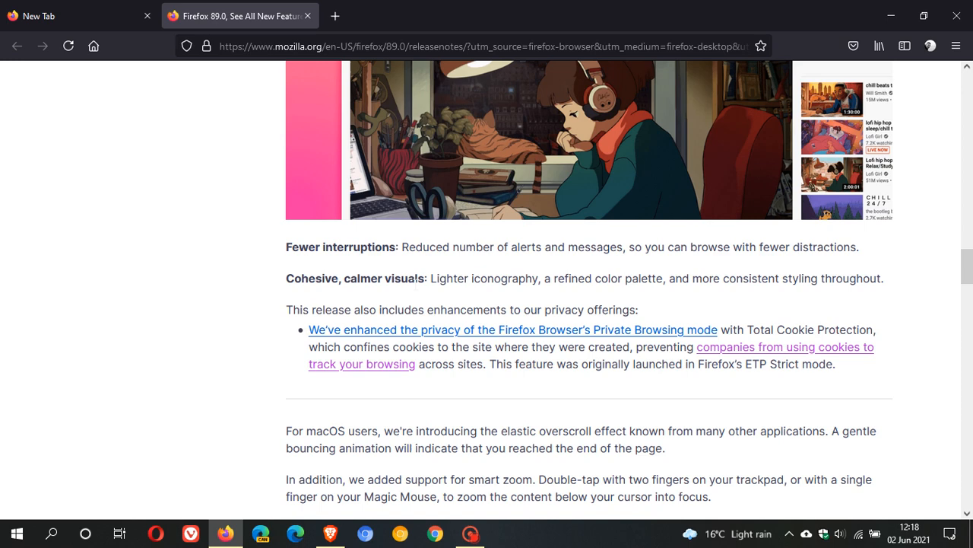
mouse_move(256, 284)
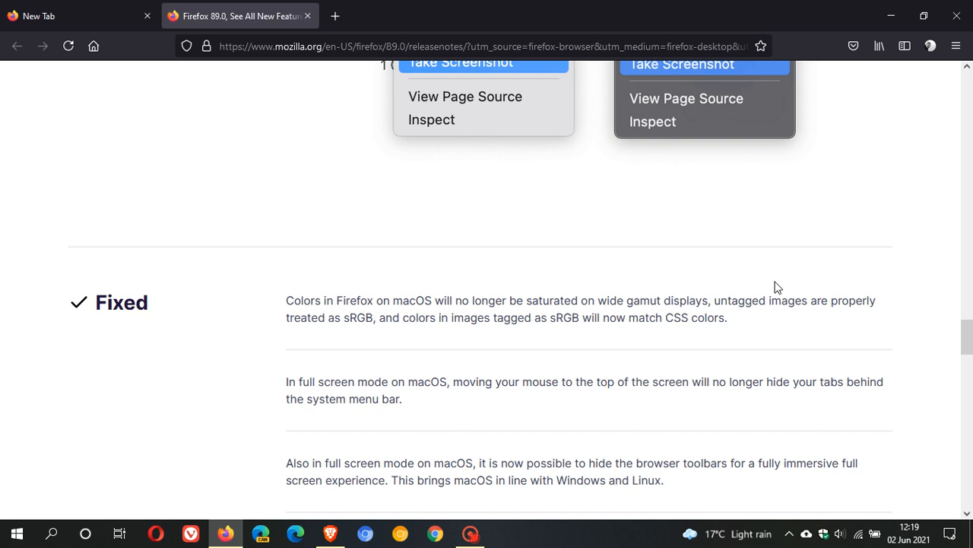
scroll("down", 3)
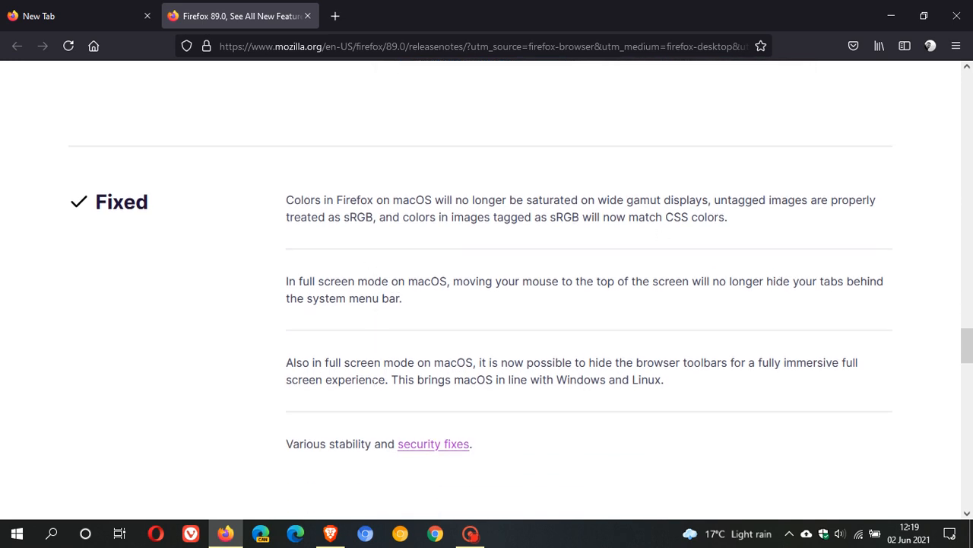
scroll("down", 3)
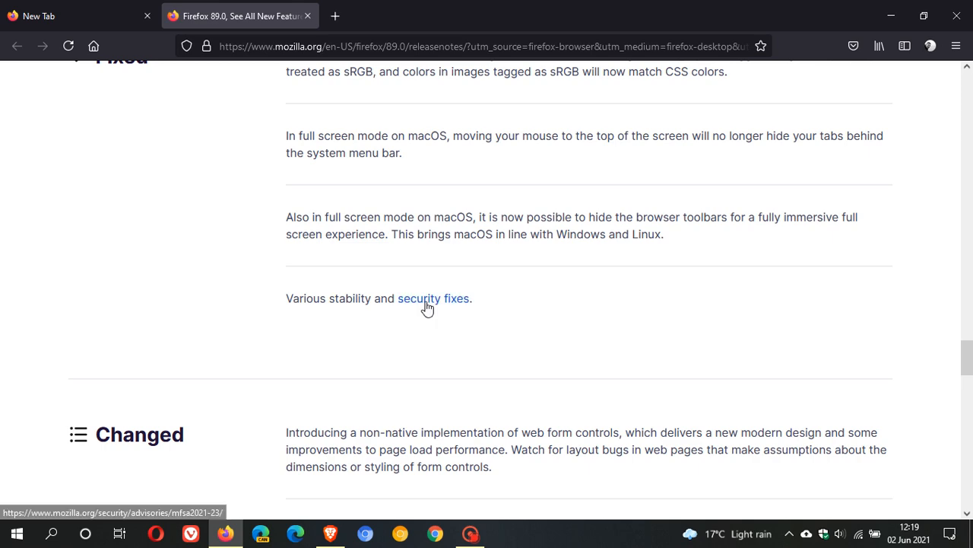
left_click(433, 298)
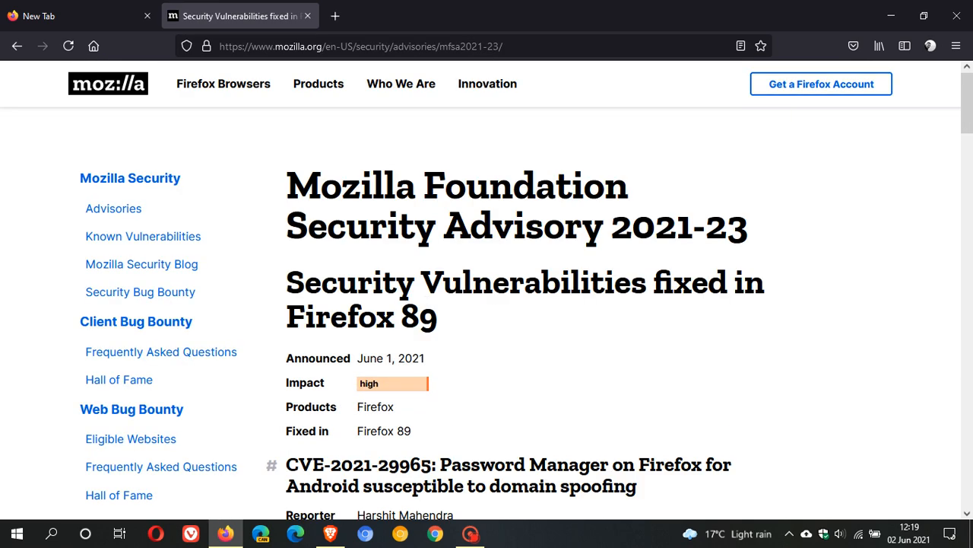
mouse_move(624, 288)
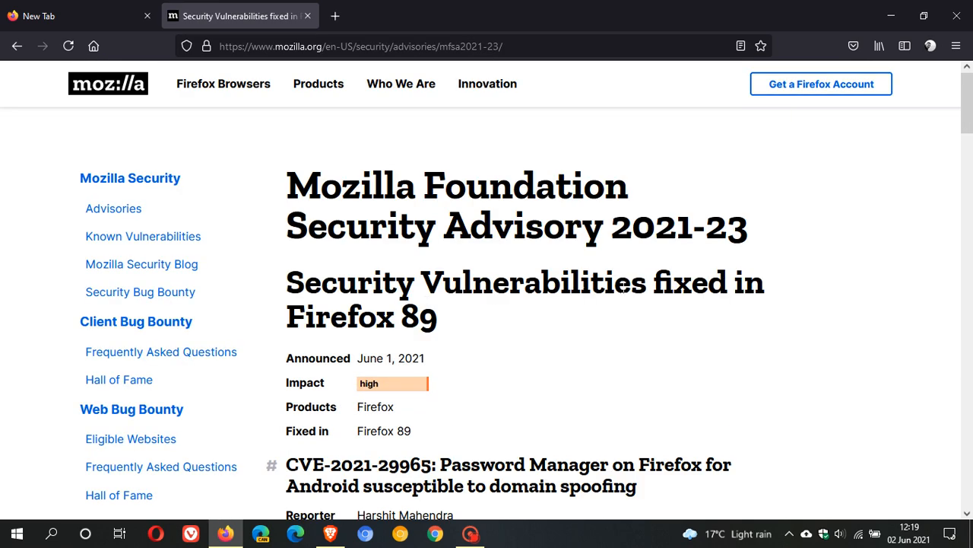
scroll("down", 3)
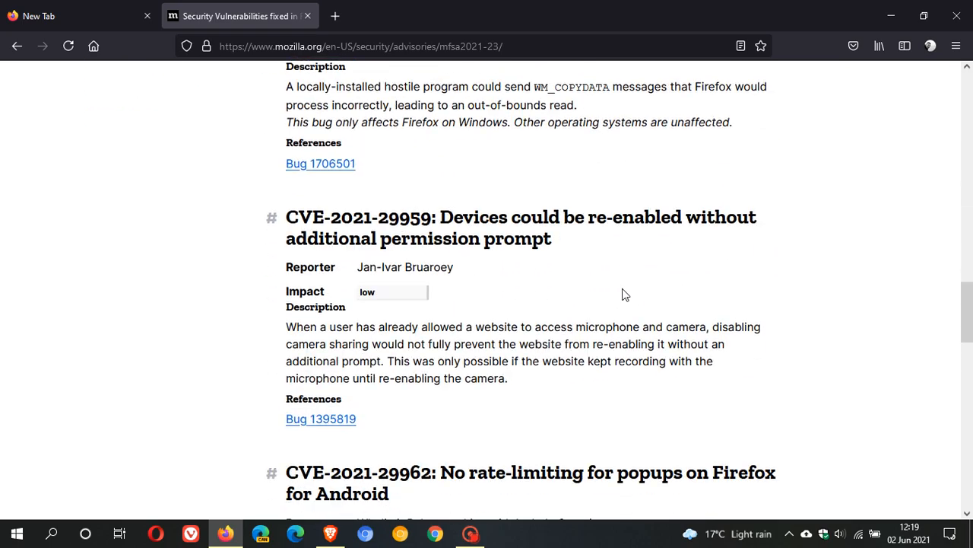
scroll("down", 3)
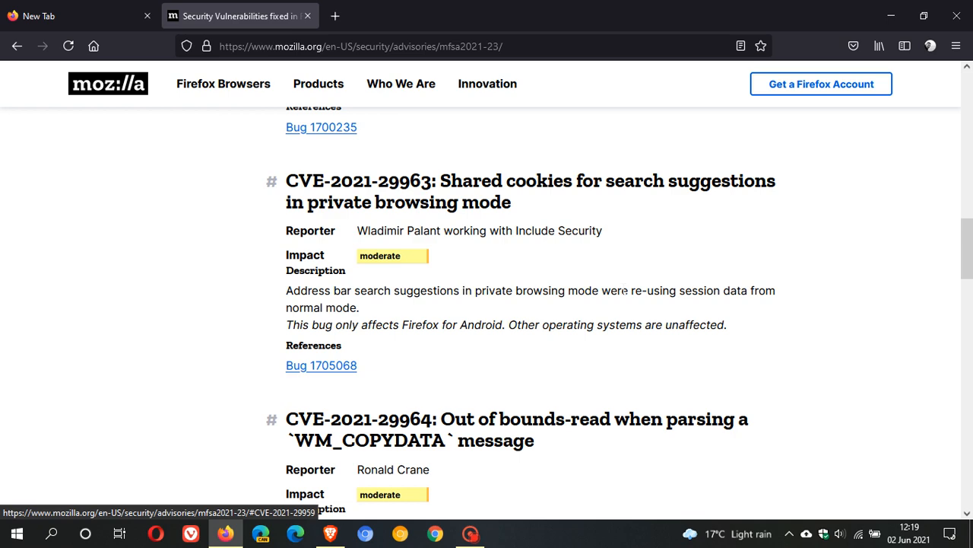
scroll("up", 3)
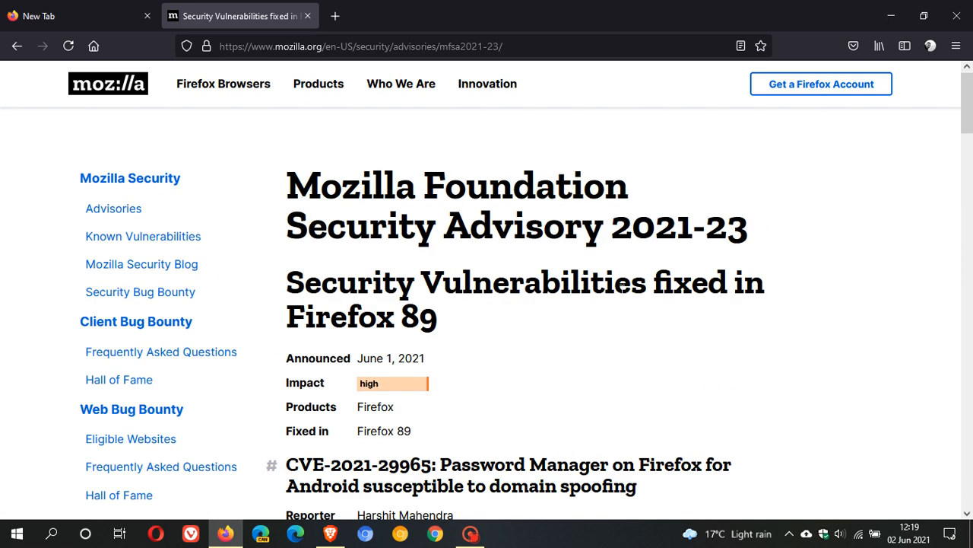
mouse_move(291, 54)
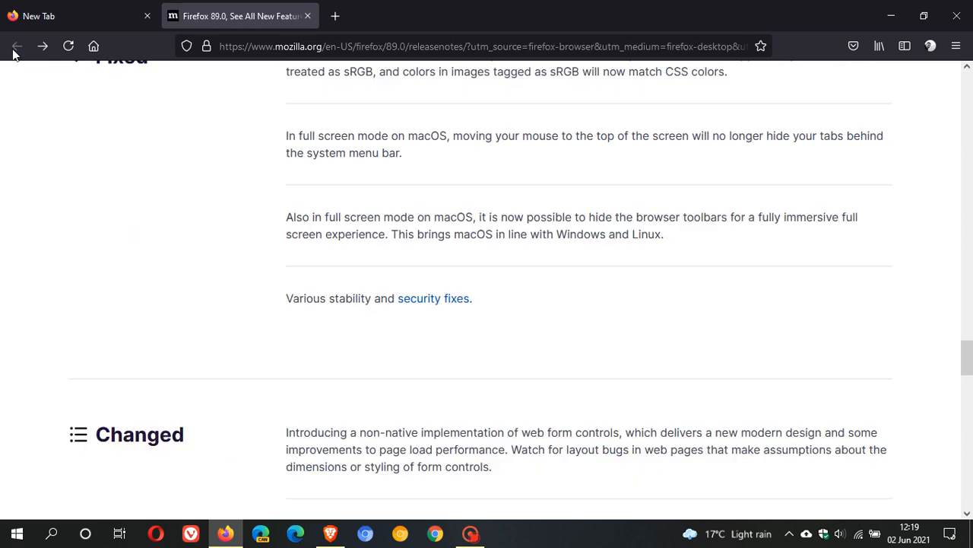
mouse_move(581, 303)
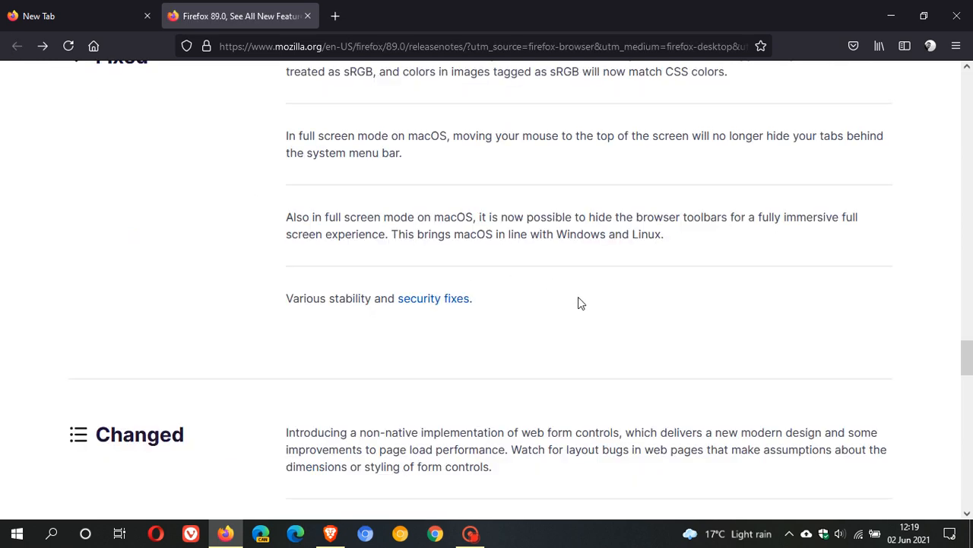
mouse_move(532, 206)
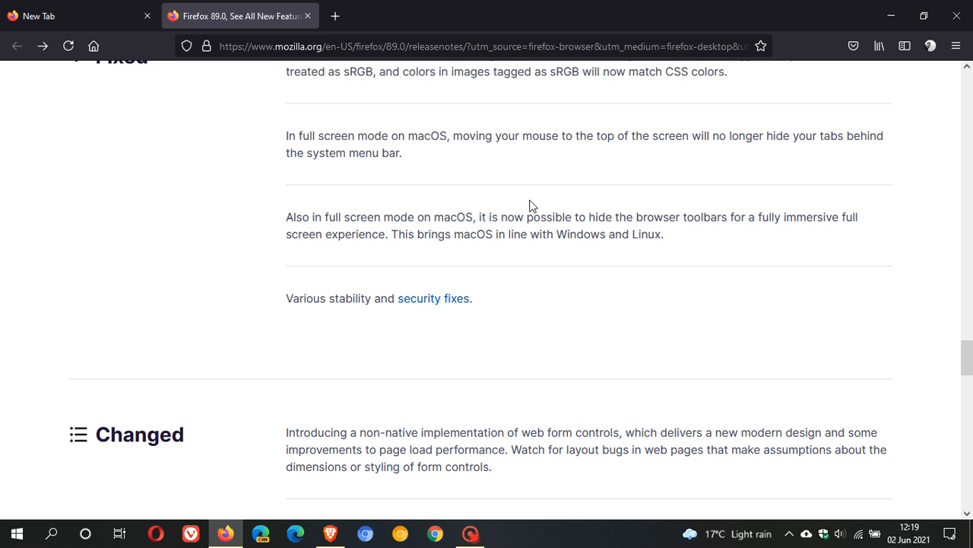
Scroll through the Firefox 89 release notes, then close their tab.
scroll("down", 3)
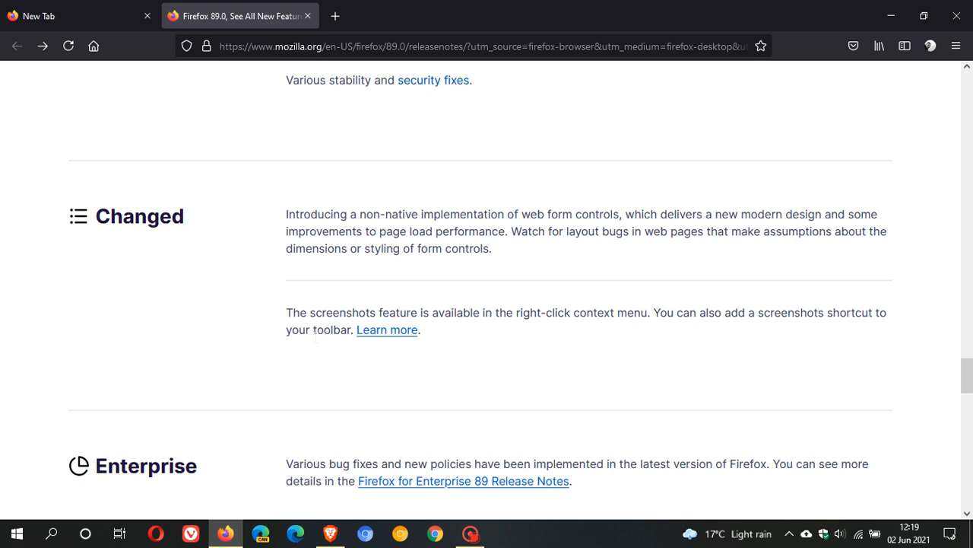
mouse_move(586, 333)
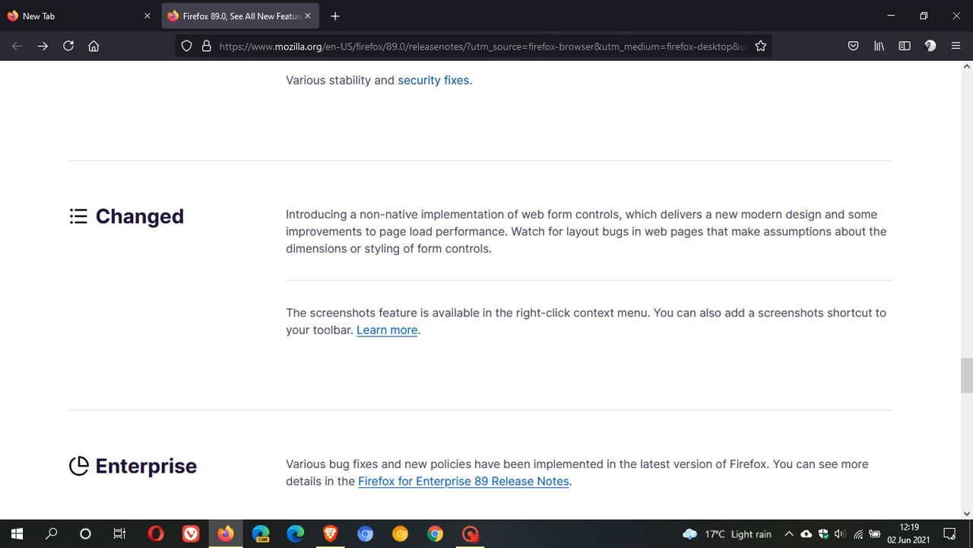
mouse_move(504, 211)
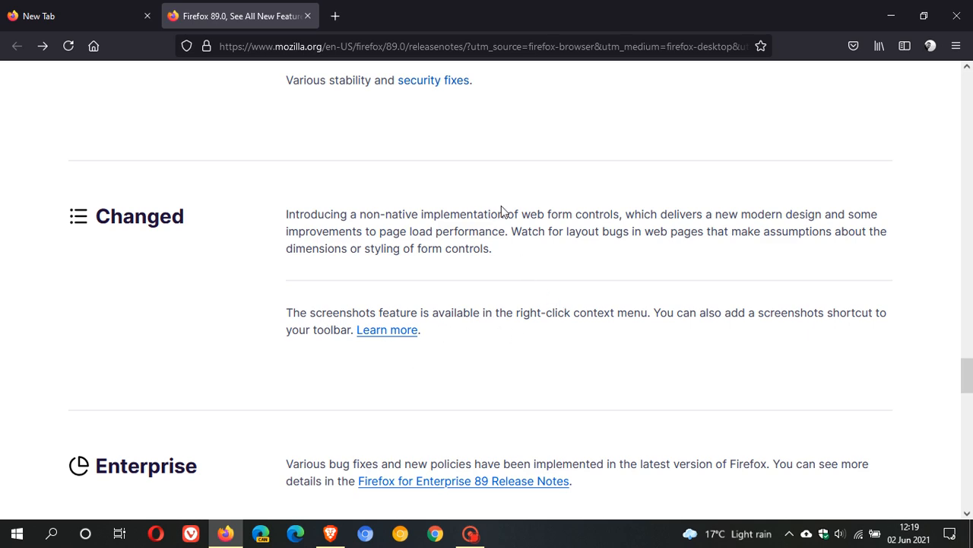
right_click(509, 217)
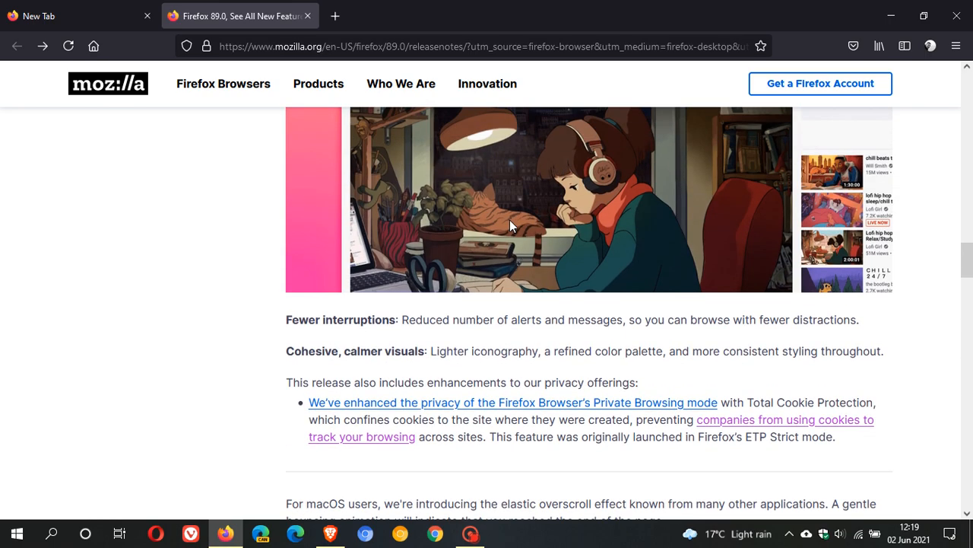
scroll("down", 3)
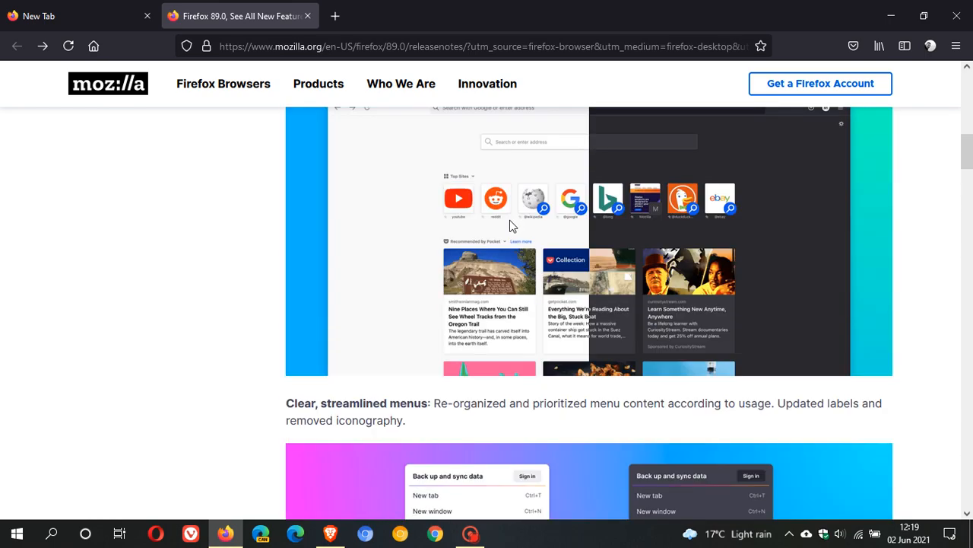
left_click(69, 16)
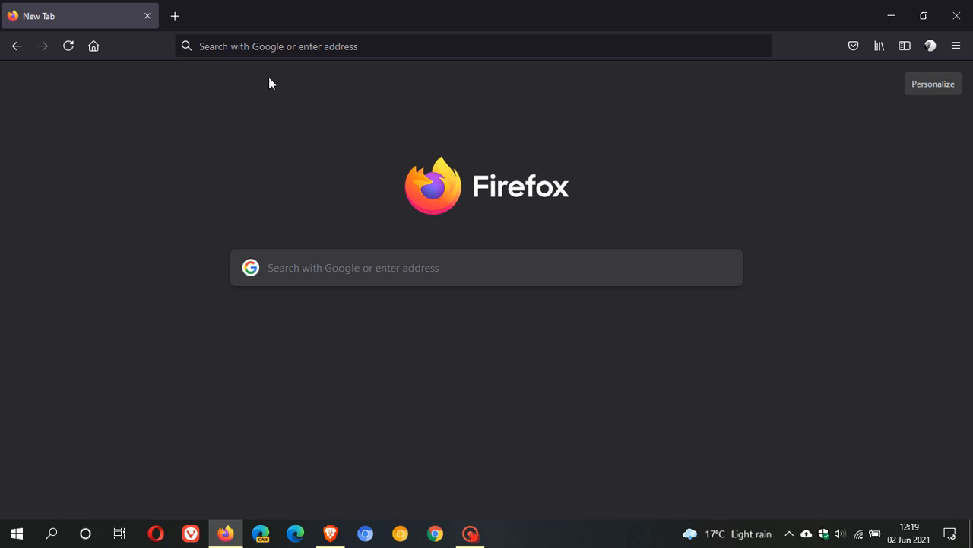
mouse_move(239, 128)
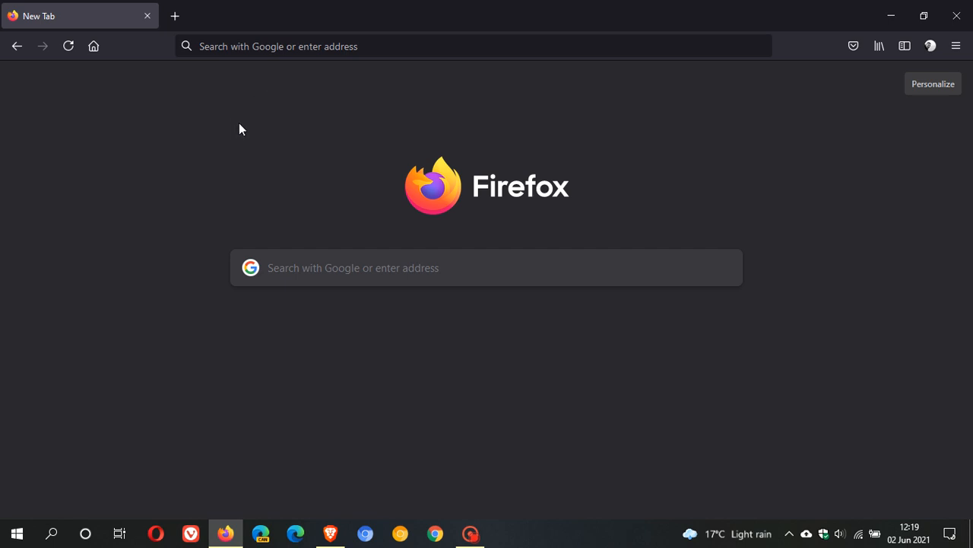
mouse_move(552, 252)
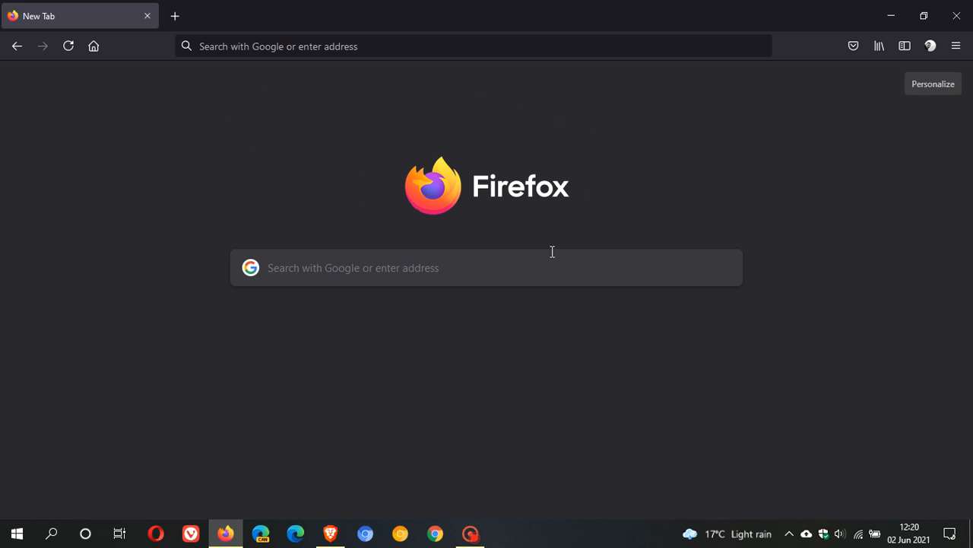